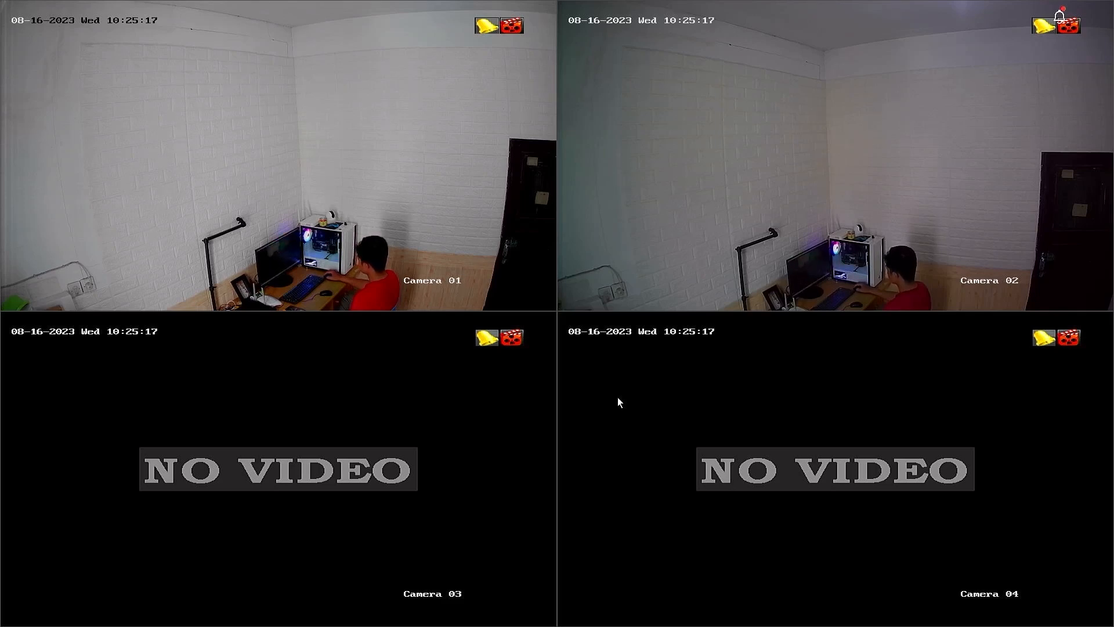
mouse_move(655, 370)
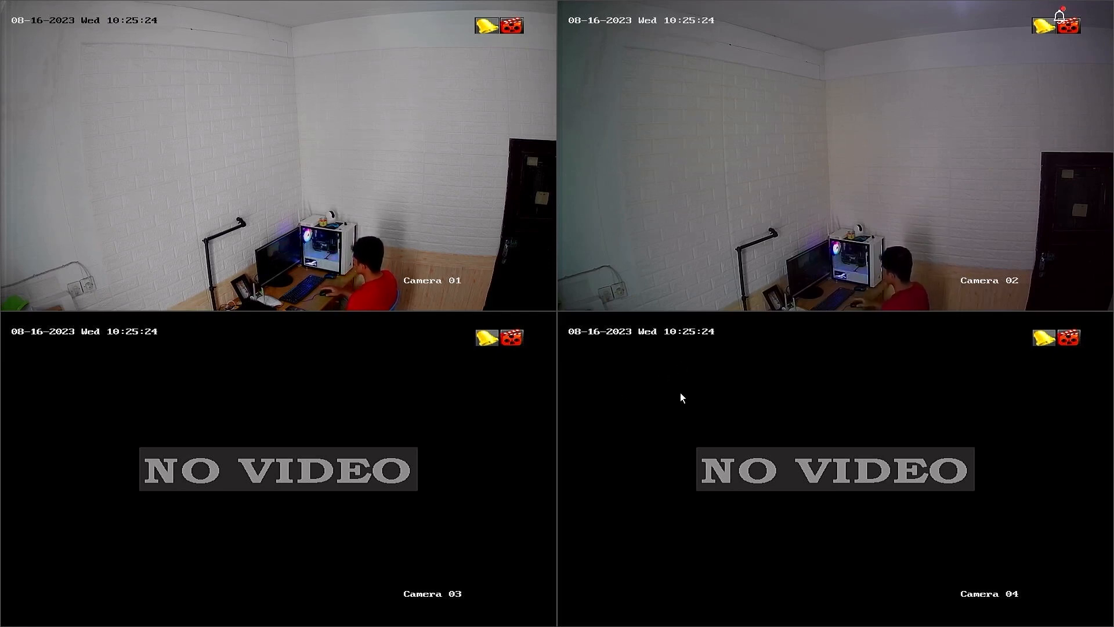
mouse_move(668, 322)
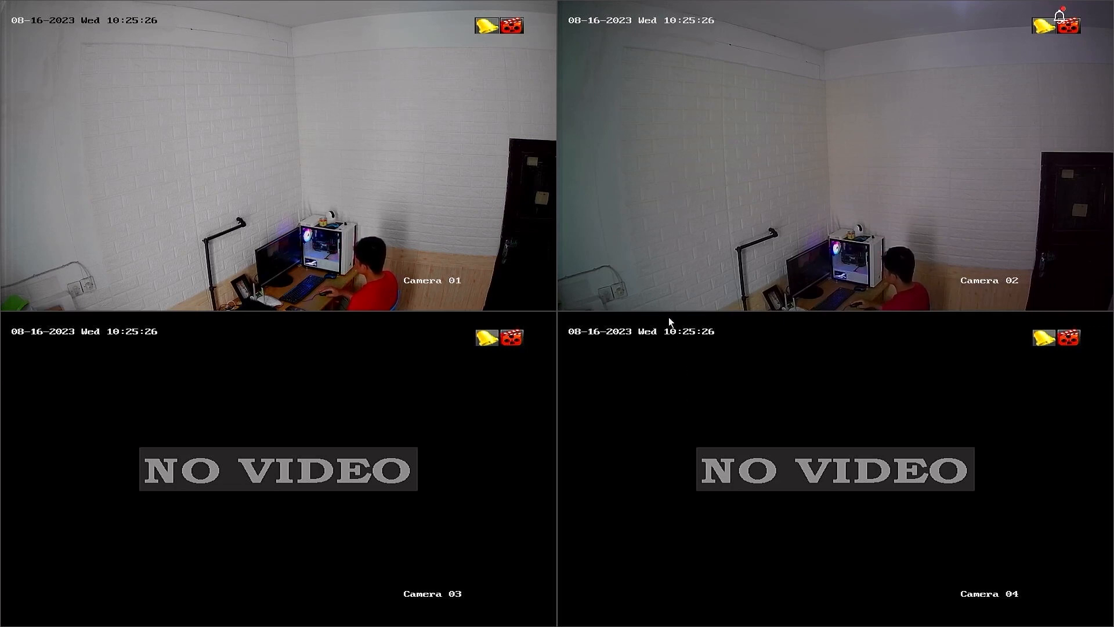
mouse_move(948, 59)
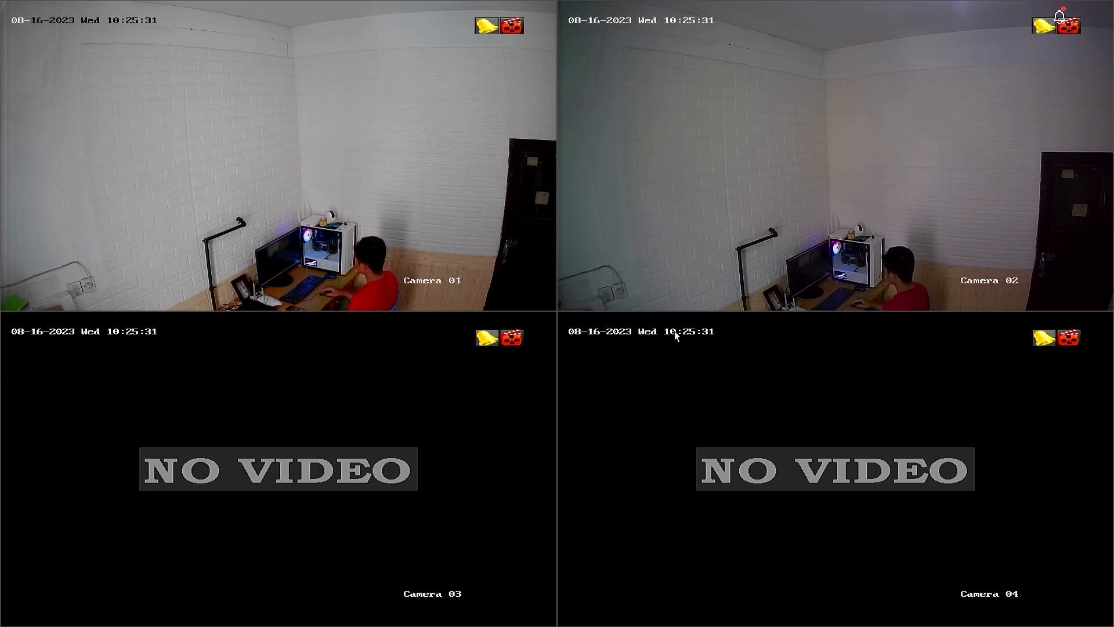
mouse_move(1031, 353)
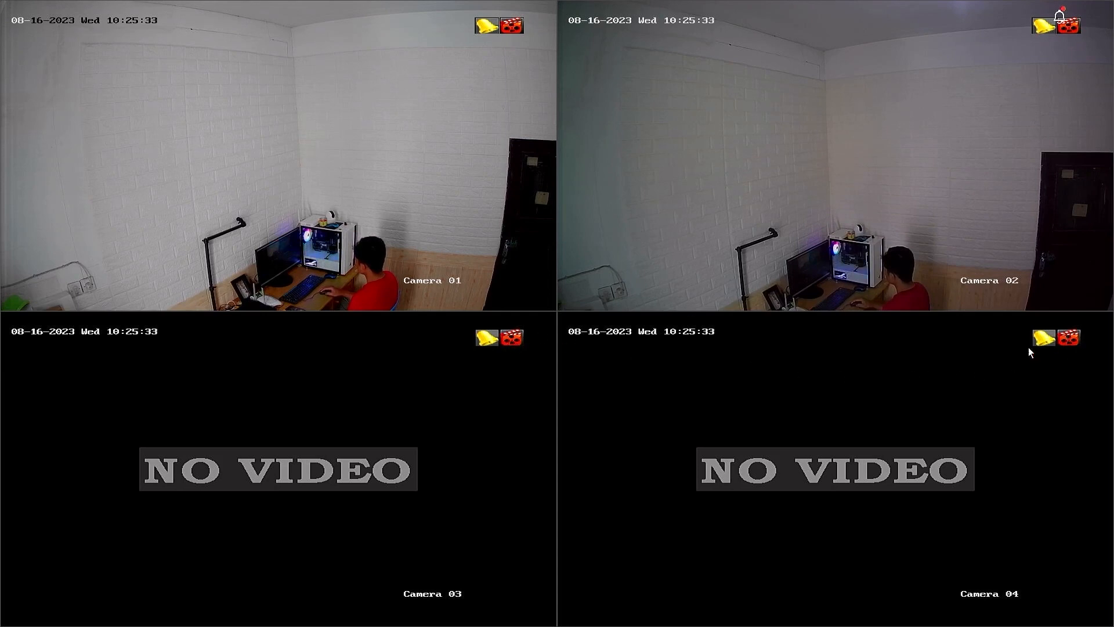
mouse_move(805, 353)
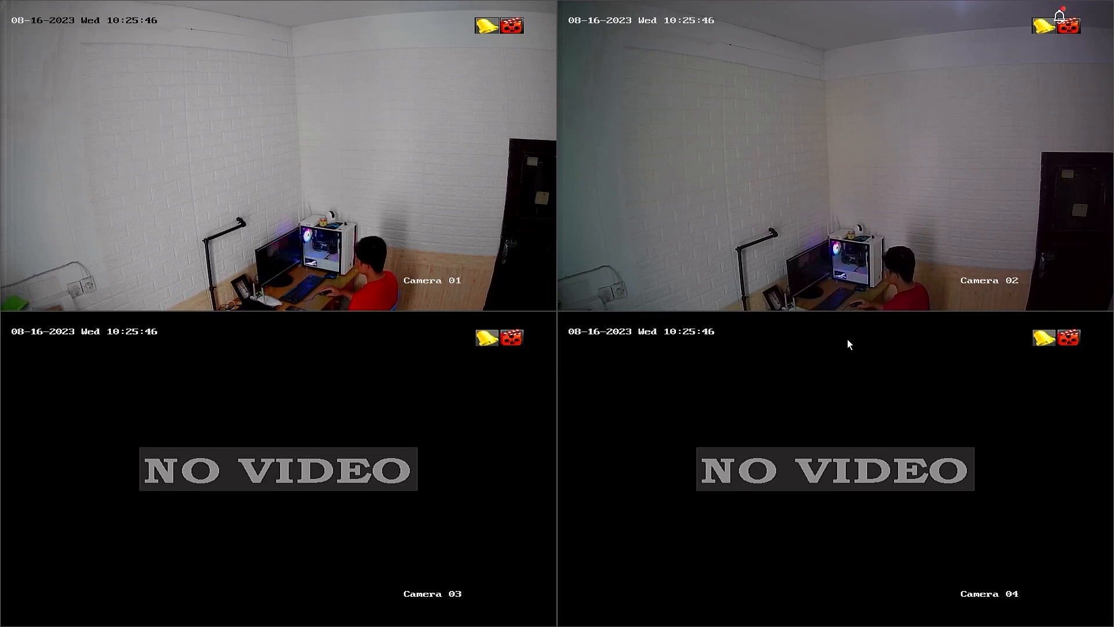
mouse_move(776, 344)
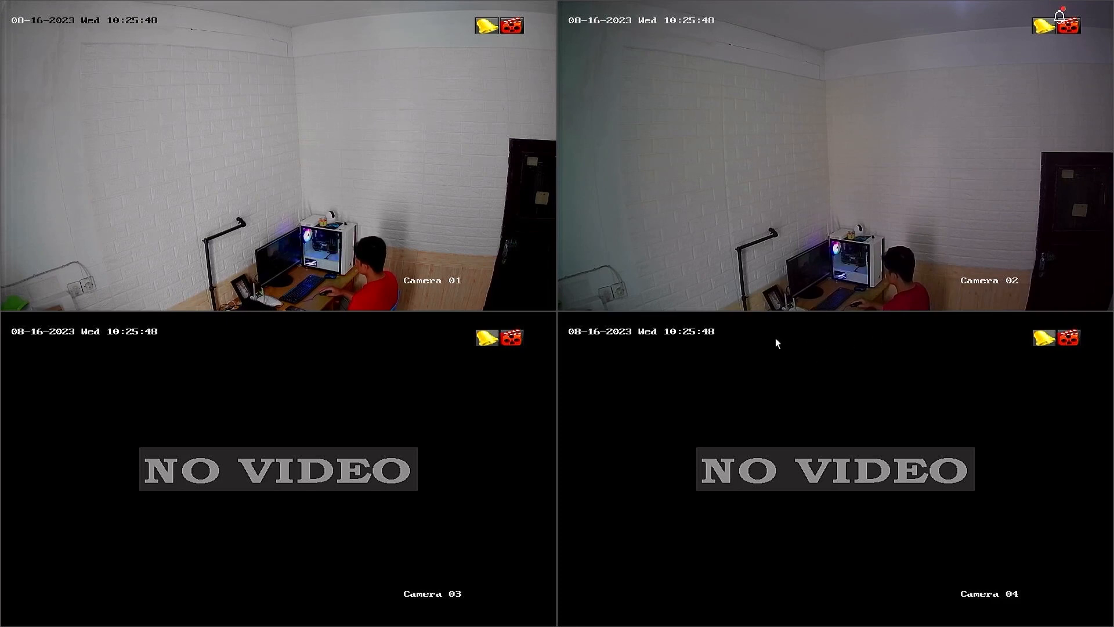
mouse_move(729, 334)
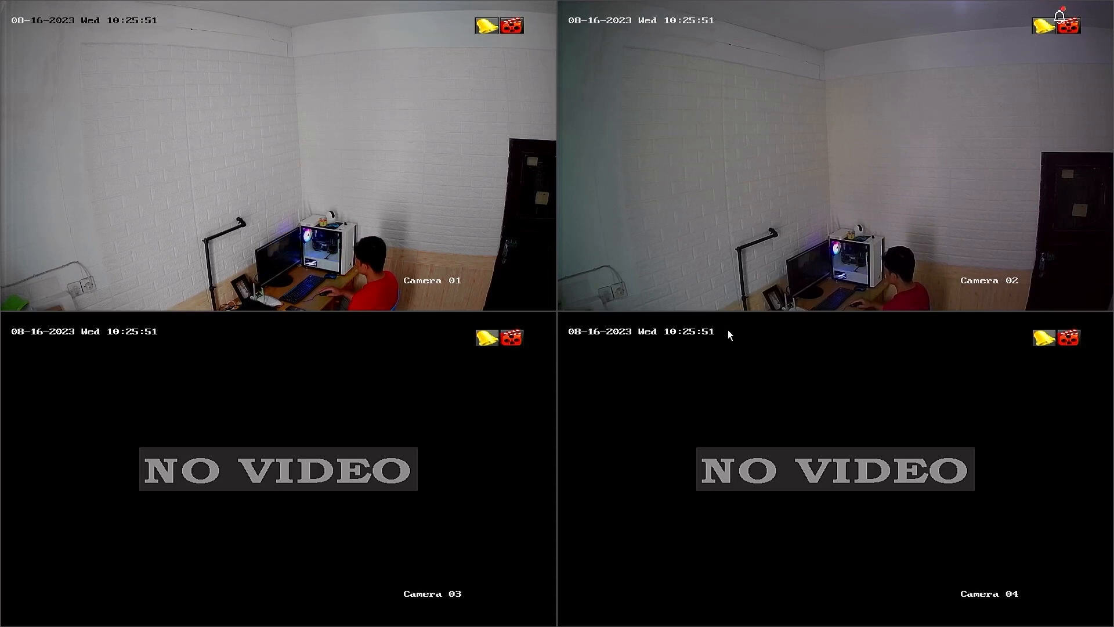
mouse_move(791, 334)
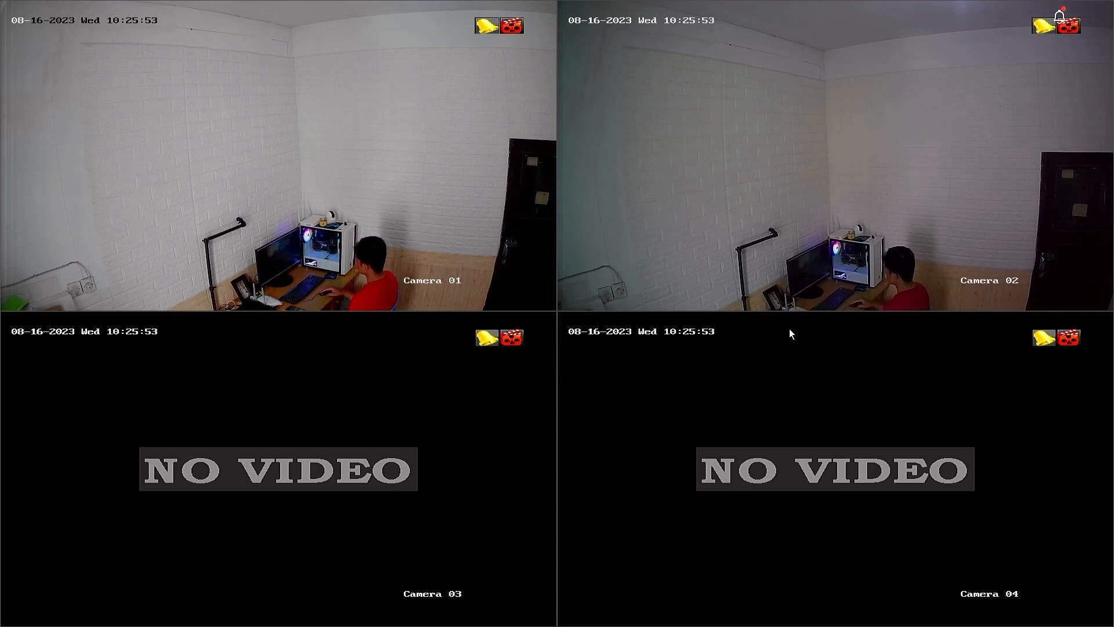
mouse_move(654, 171)
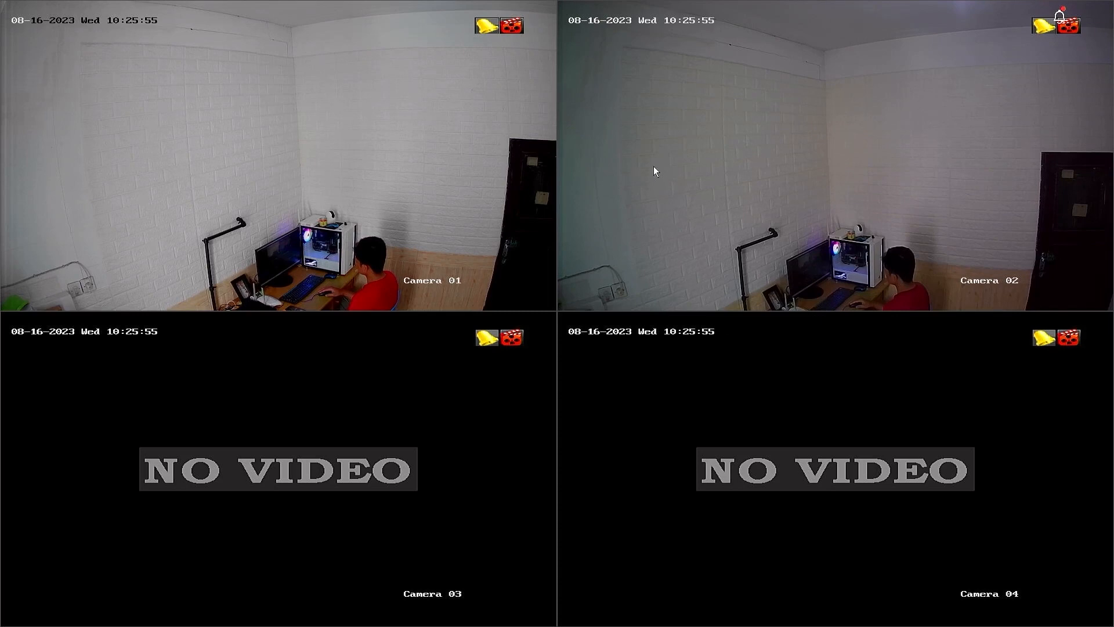
- Enter the main interface from the live view shortcut menu
right_click(650, 174)
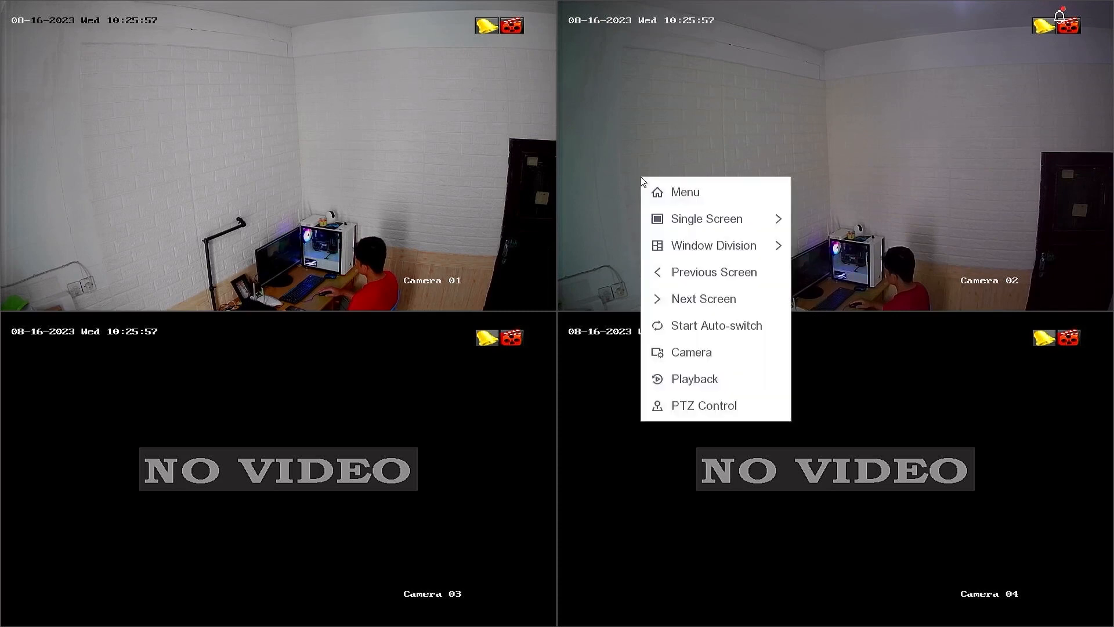
left_click(682, 191)
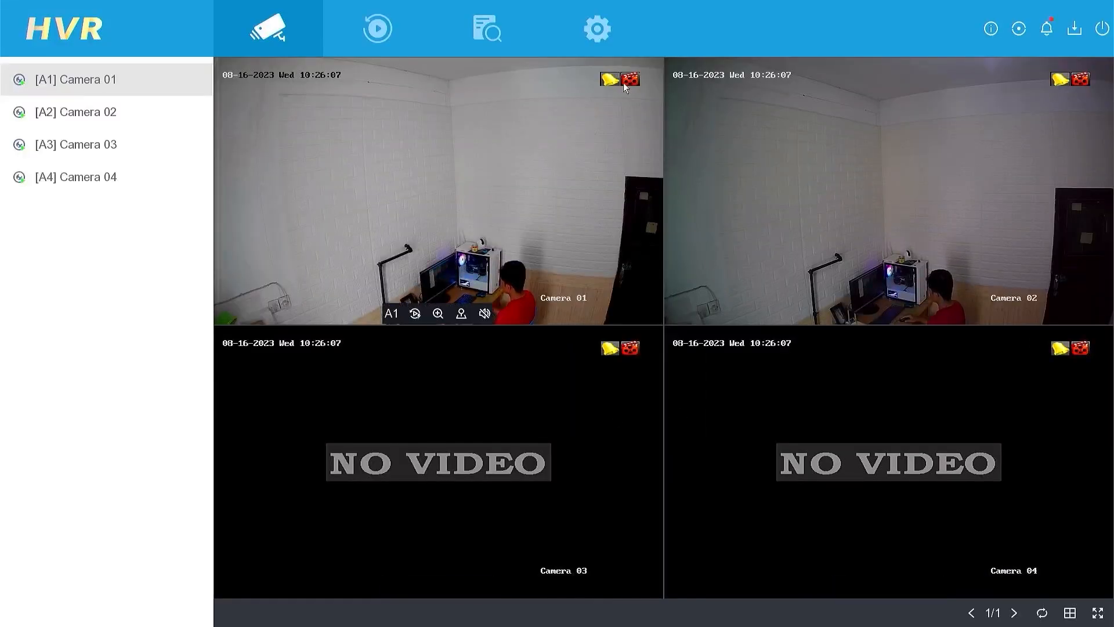
- Go to Event motion detection settings and select Camera 01
left_click(597, 28)
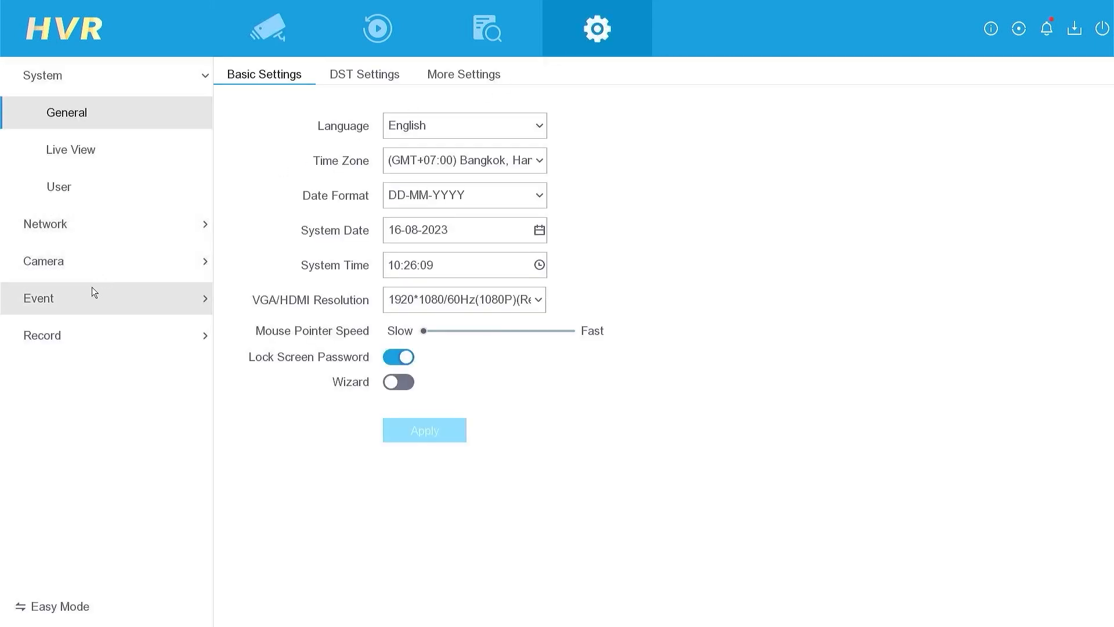
left_click(39, 298)
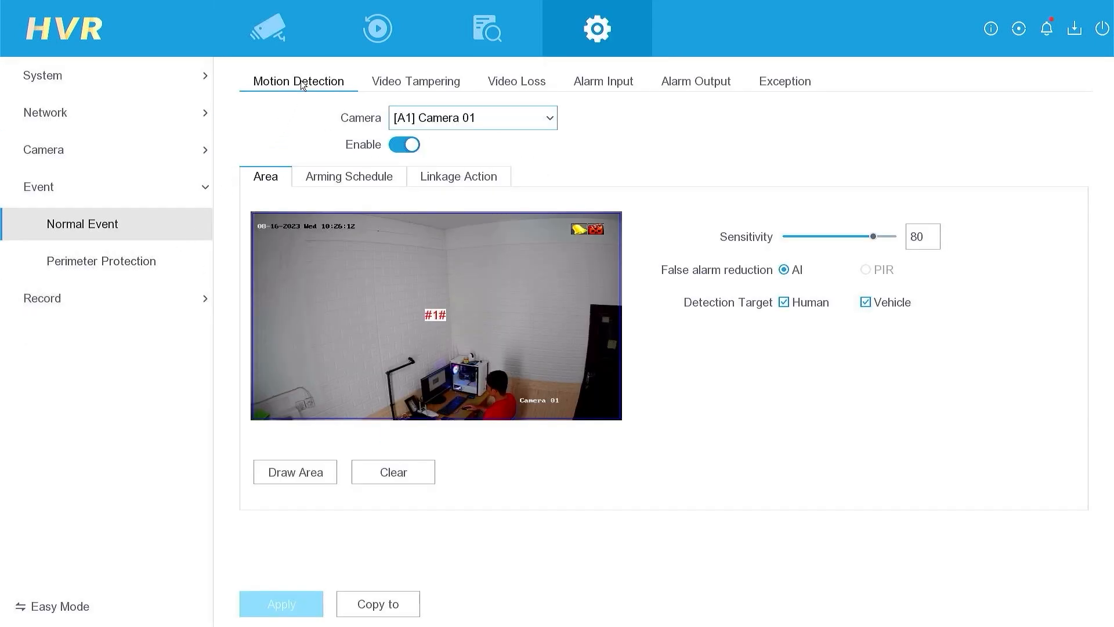
left_click(472, 117)
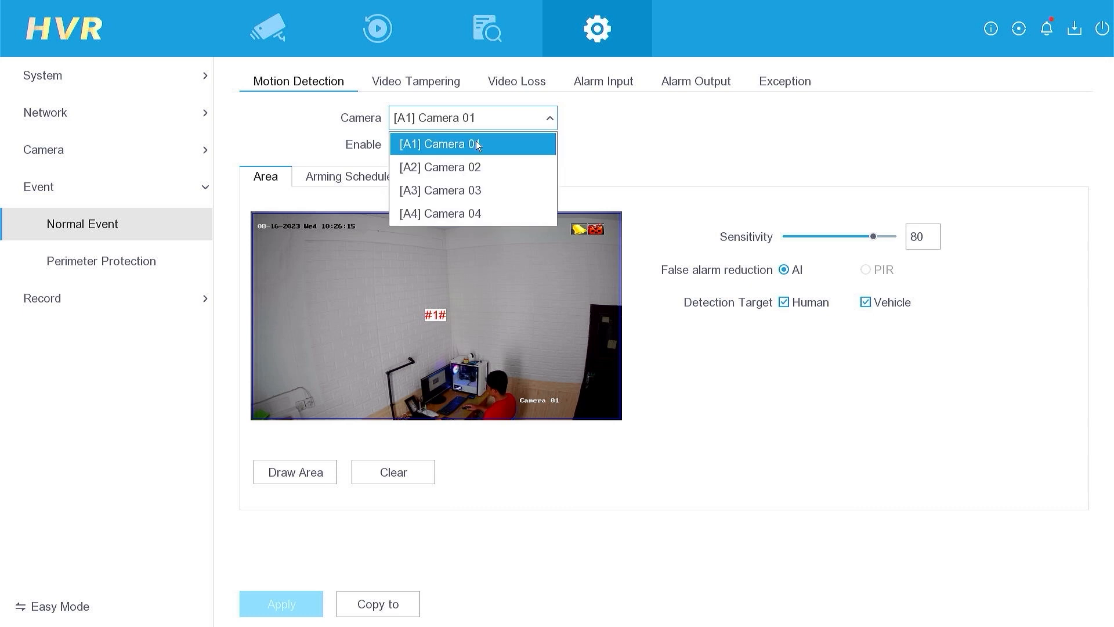
left_click(441, 144)
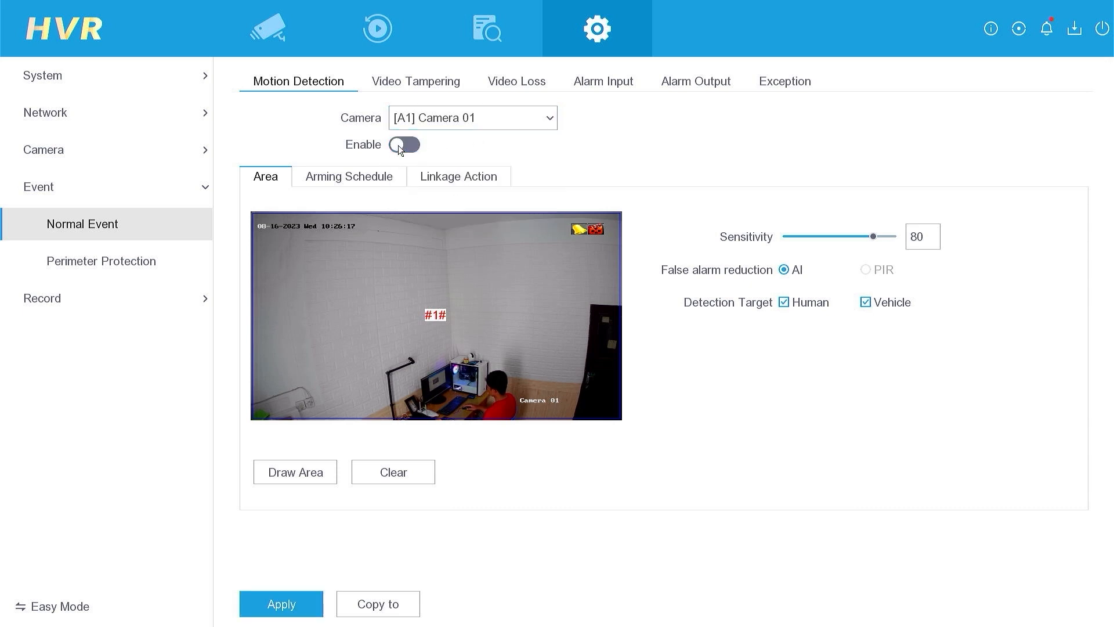
- Enable motion detection for Camera 01, draw its detection area and apply
left_click(403, 144)
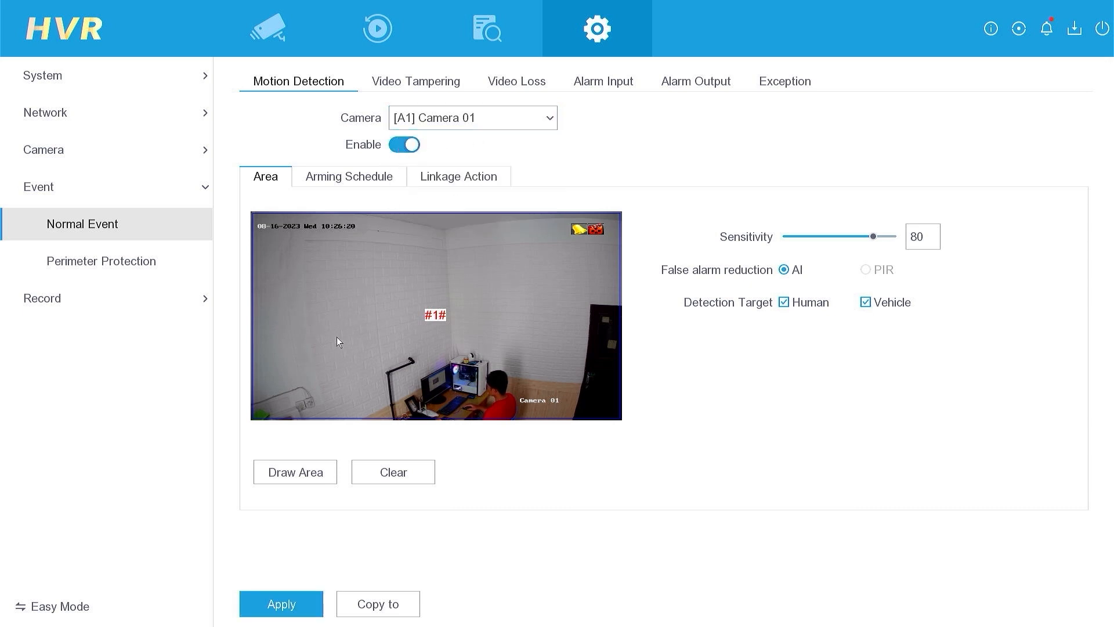
left_click(293, 473)
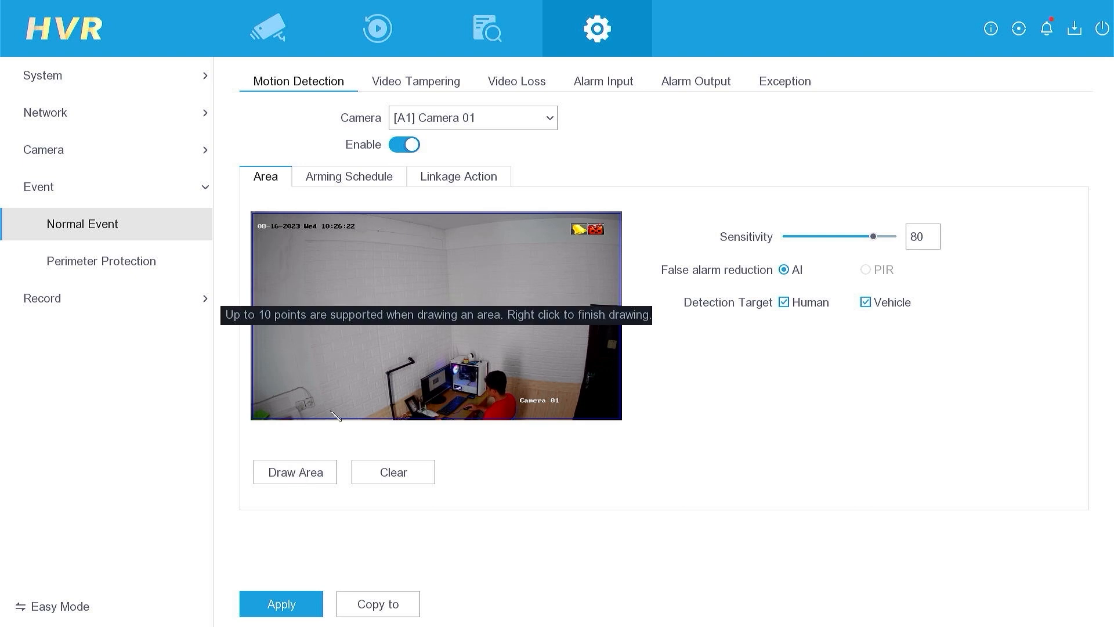
right_click(436, 315)
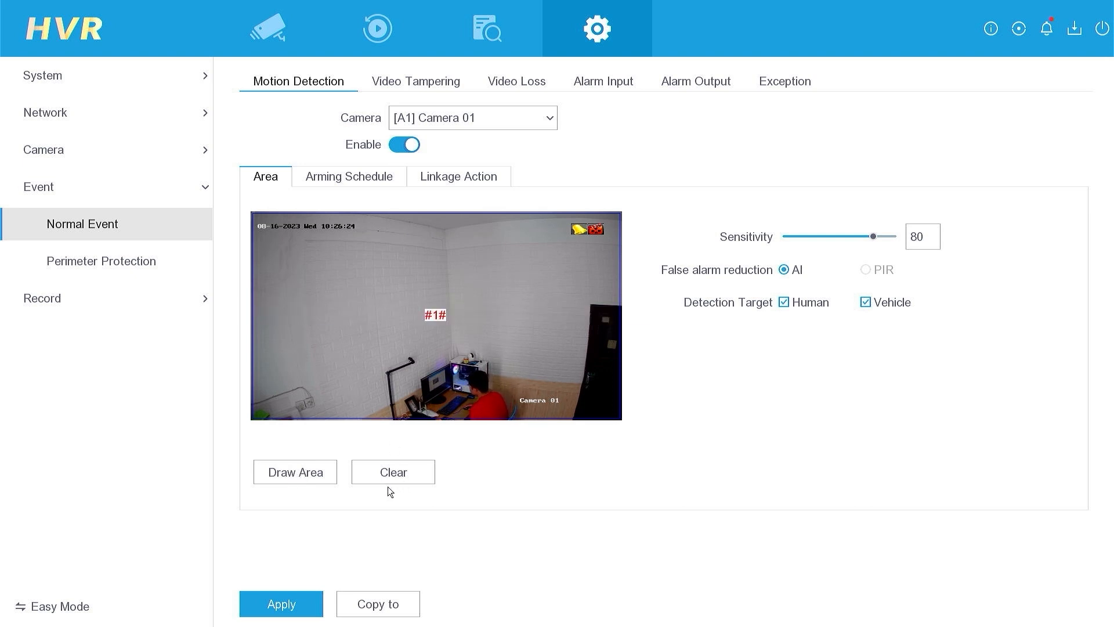
mouse_move(308, 368)
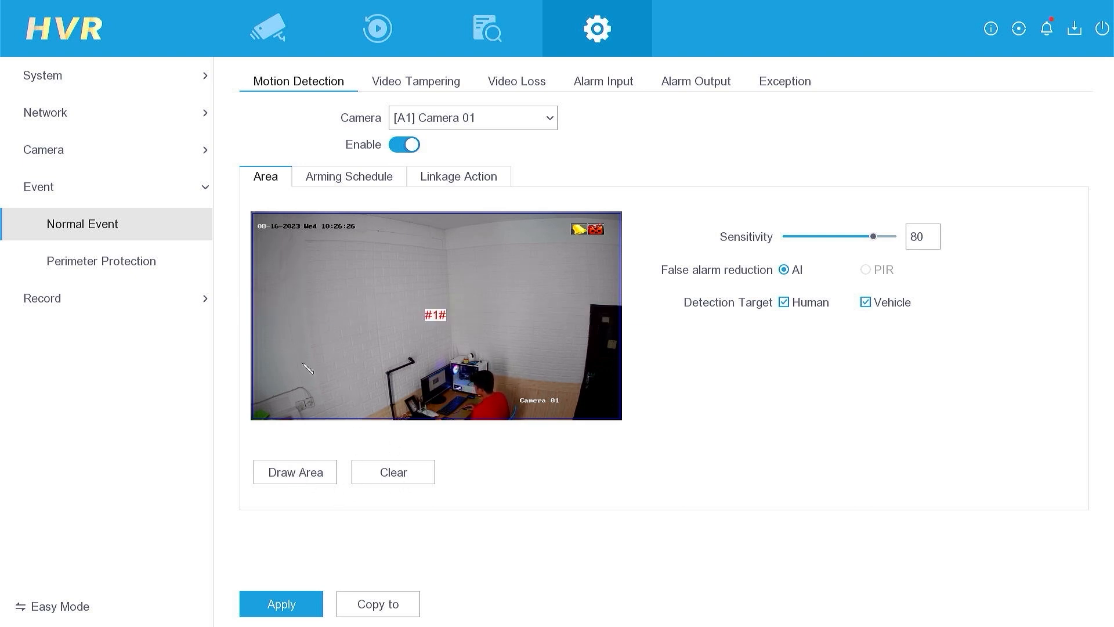
left_click(281, 604)
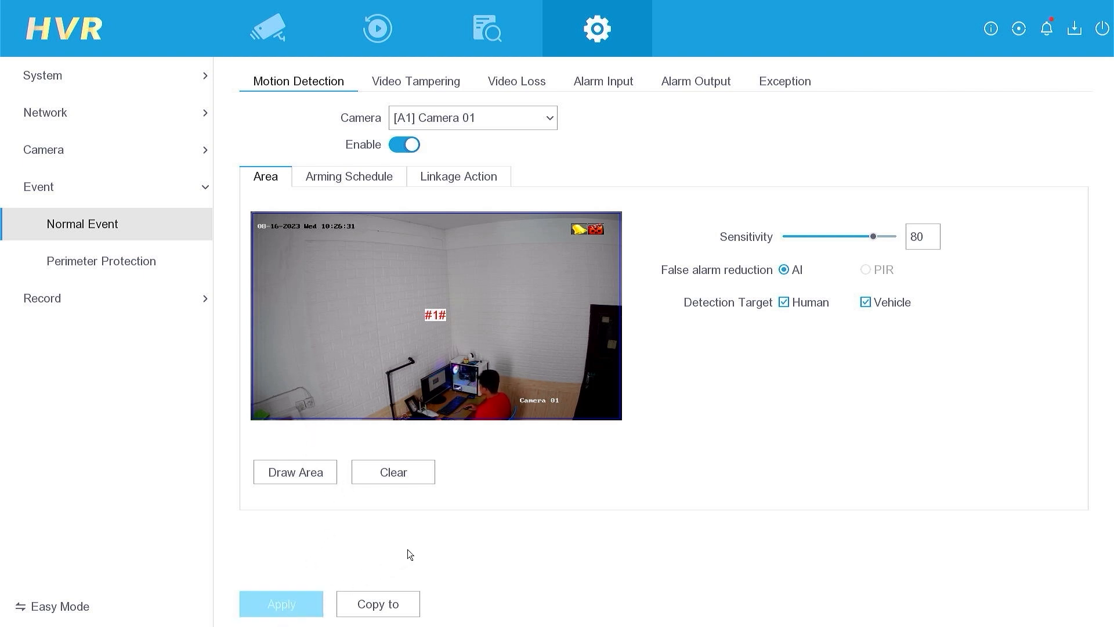
- Copy Camera 01's motion detection settings to analog cameras A2–A4 and apply
left_click(377, 603)
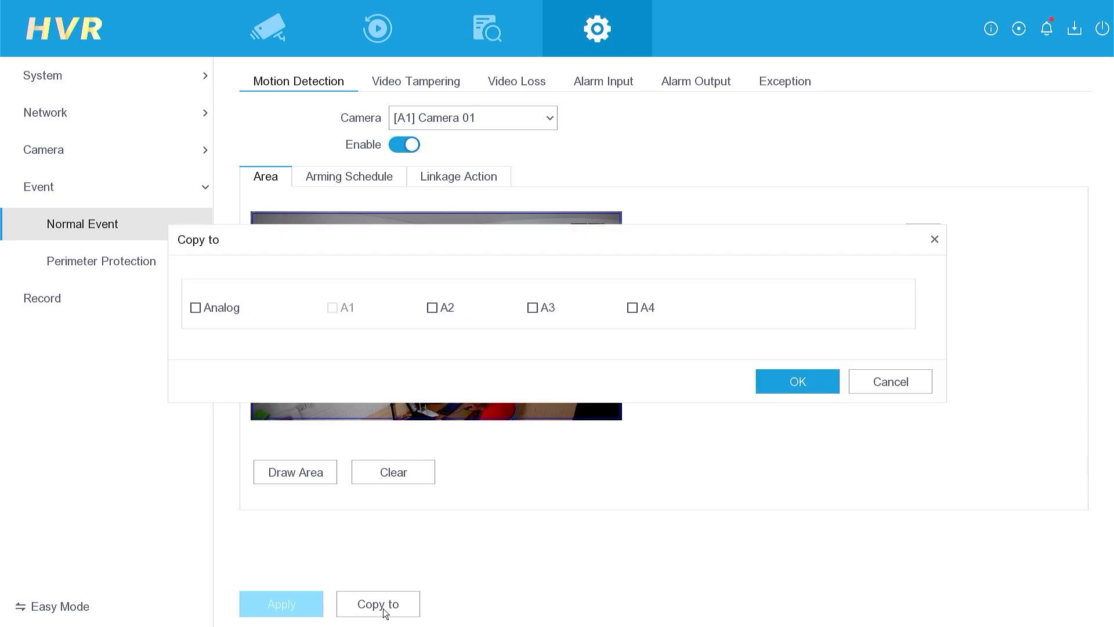
left_click(195, 306)
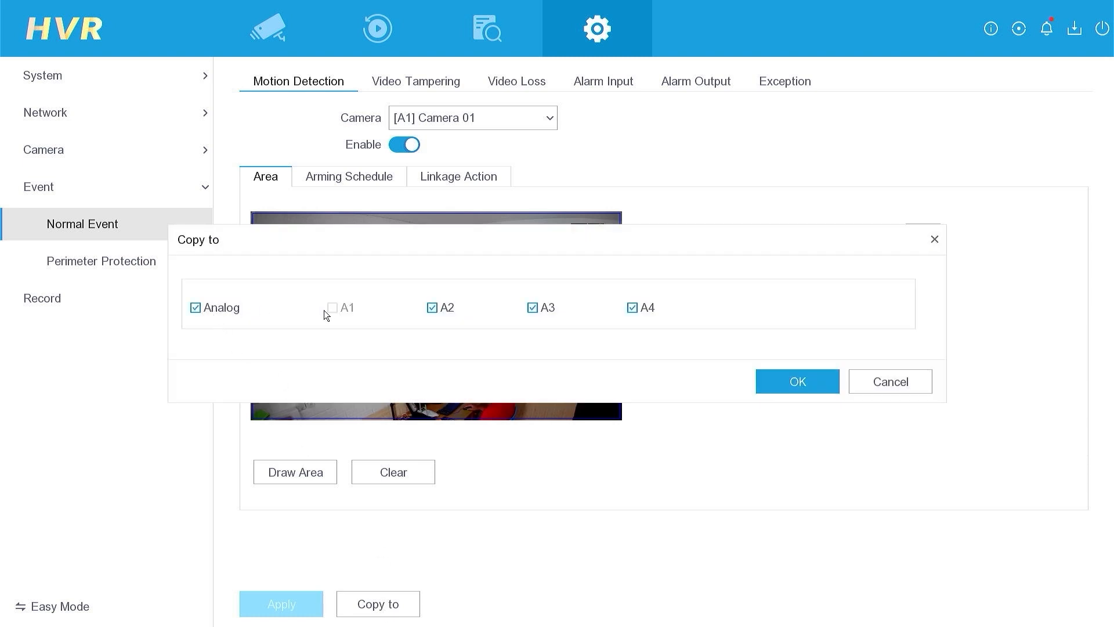
left_click(796, 381)
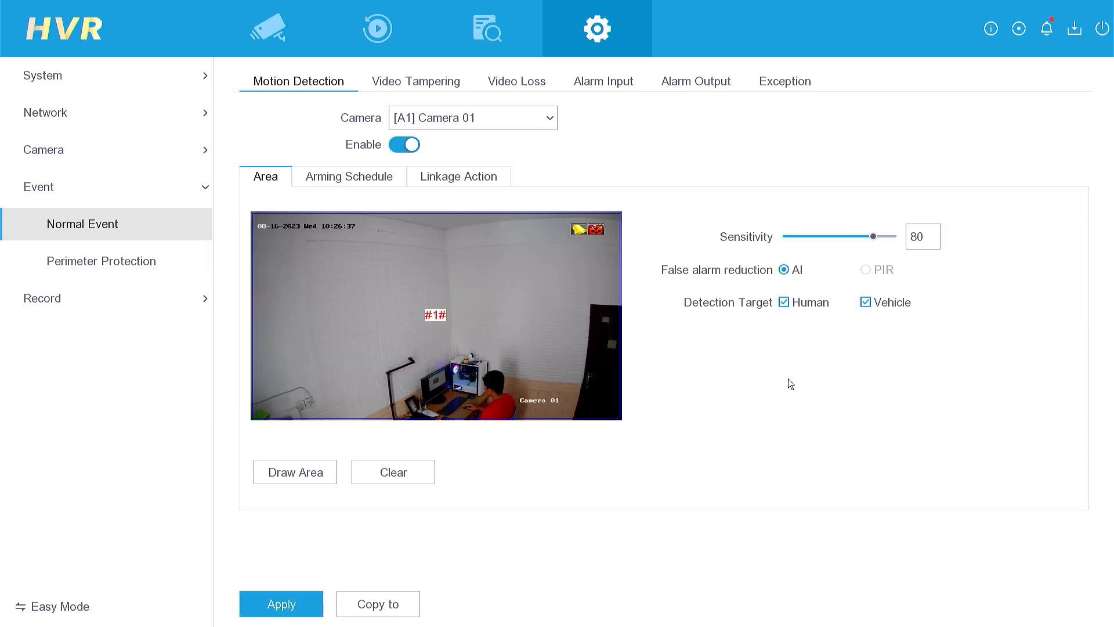
left_click(281, 604)
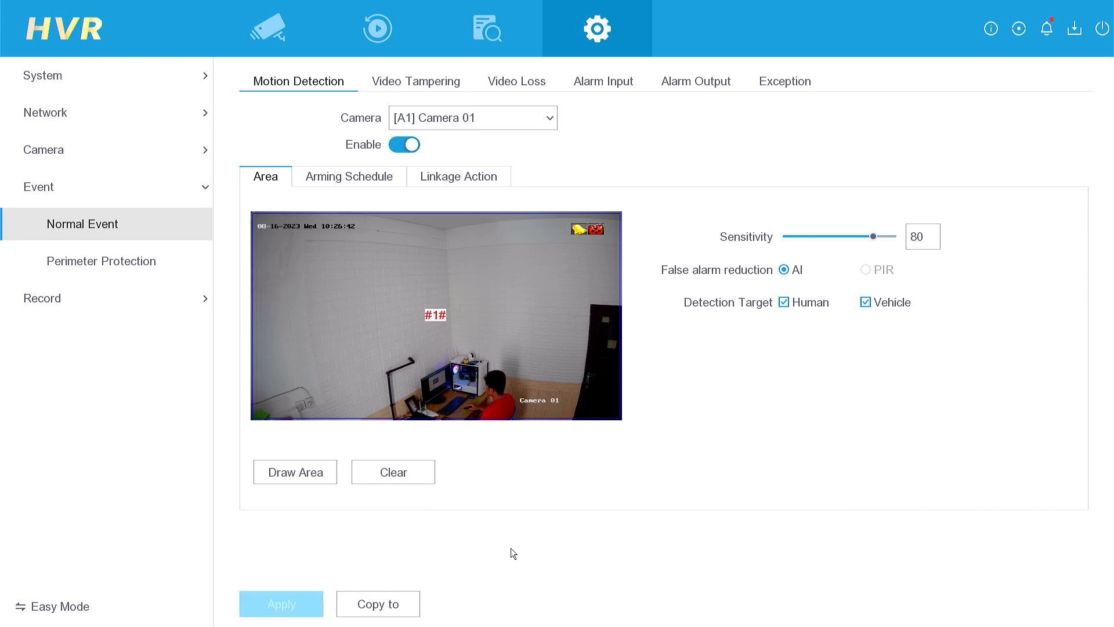
mouse_move(78, 297)
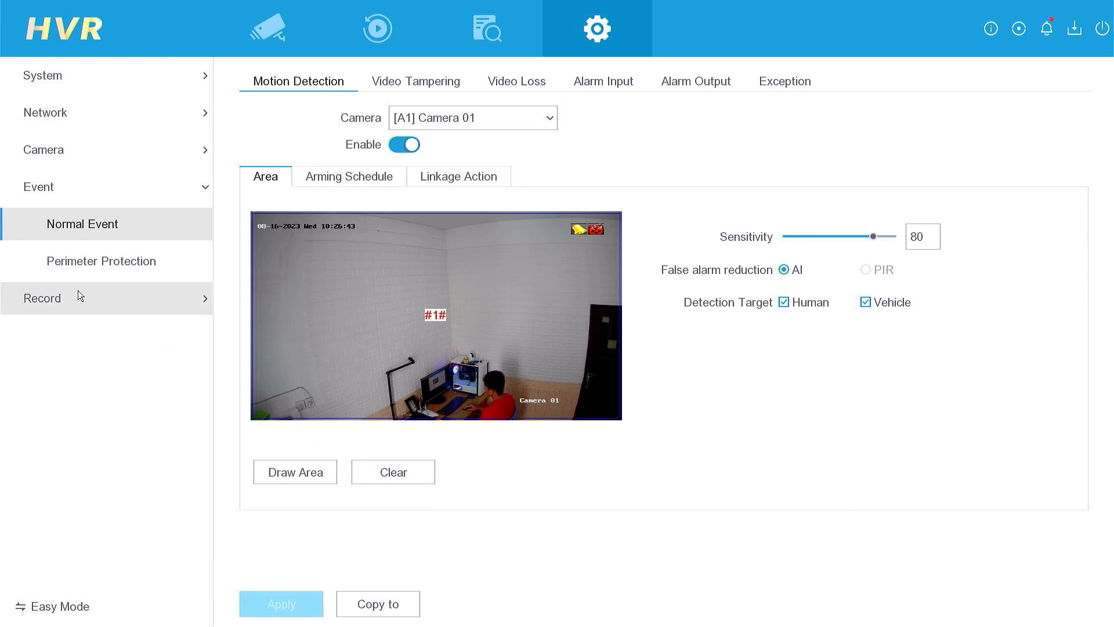
- Show Camera 01's recording schedule under Record > Schedule
left_click(42, 298)
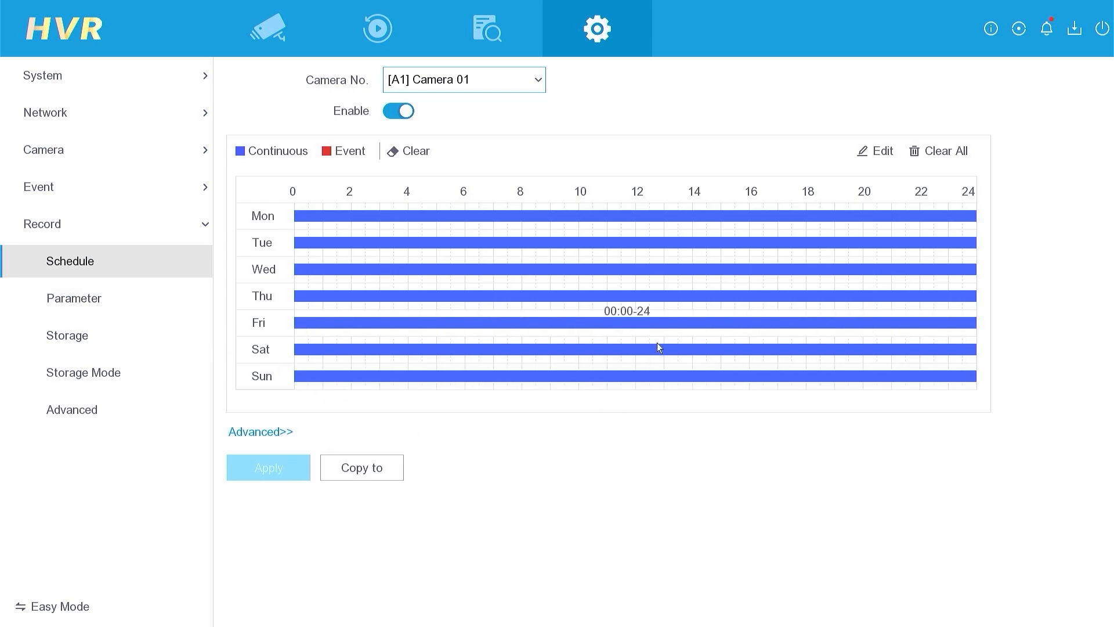
mouse_move(630, 238)
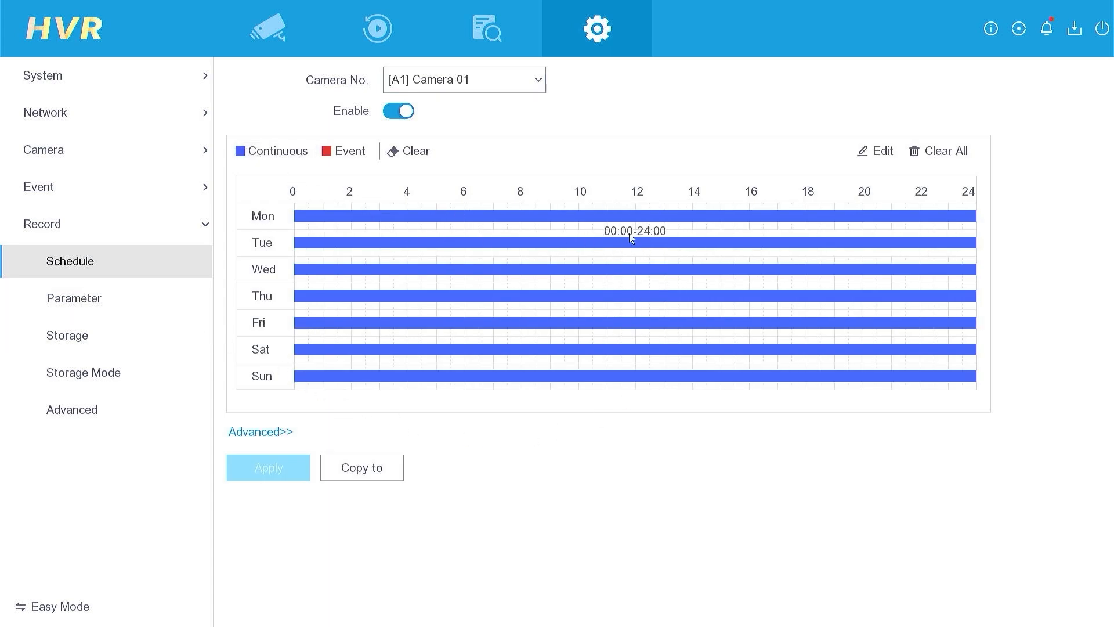
mouse_move(617, 368)
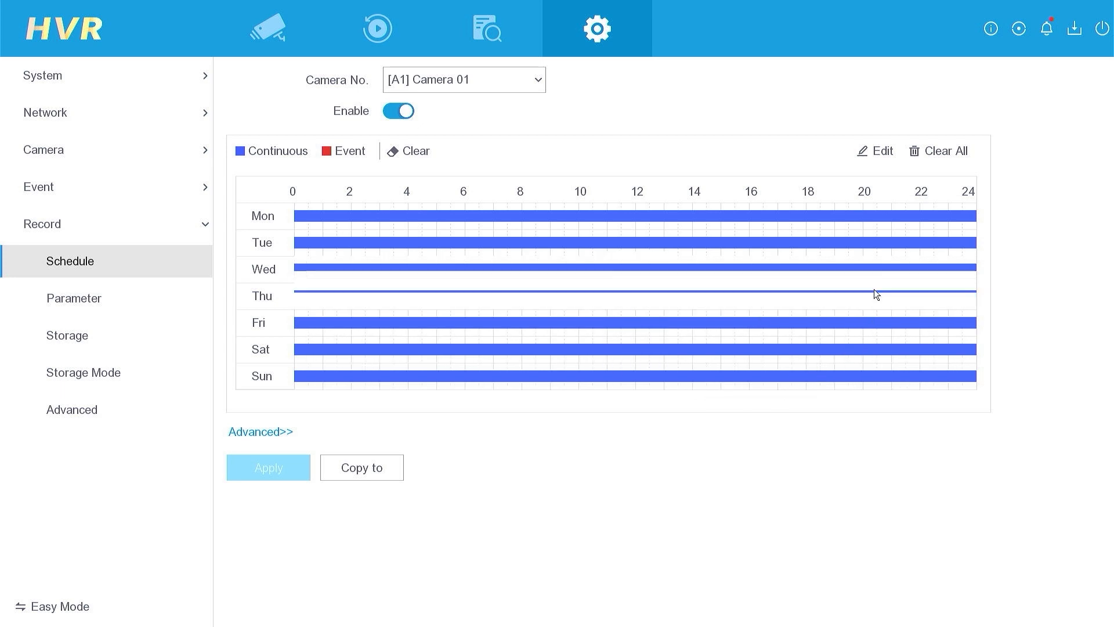
- Set Monday to all-day Event recording for Camera 01 in the schedule editor
left_click(880, 151)
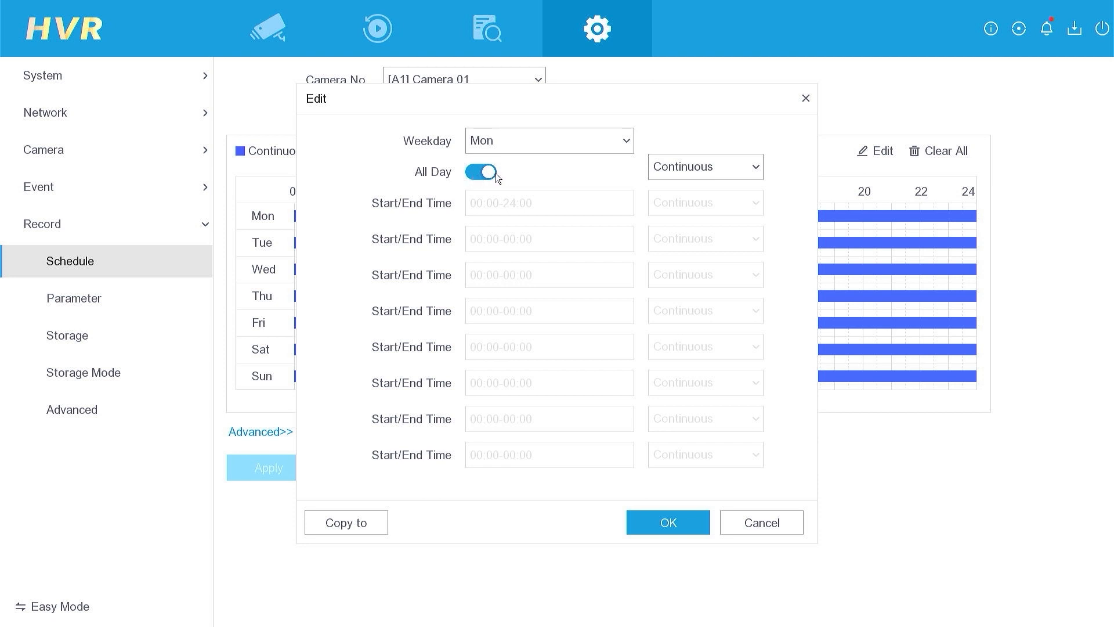
left_click(705, 166)
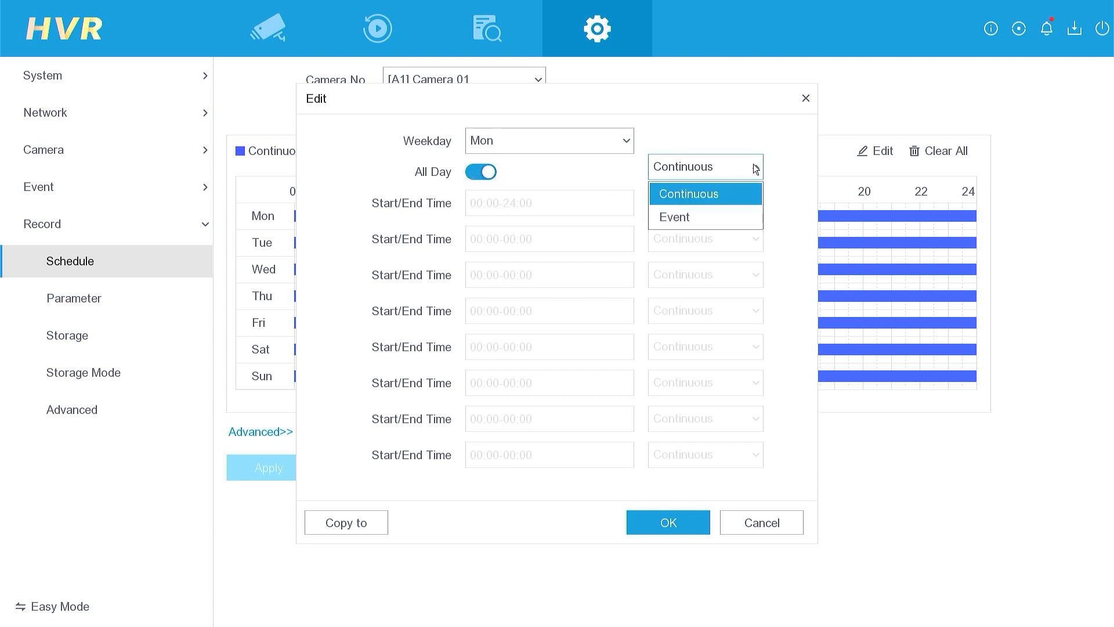
left_click(673, 217)
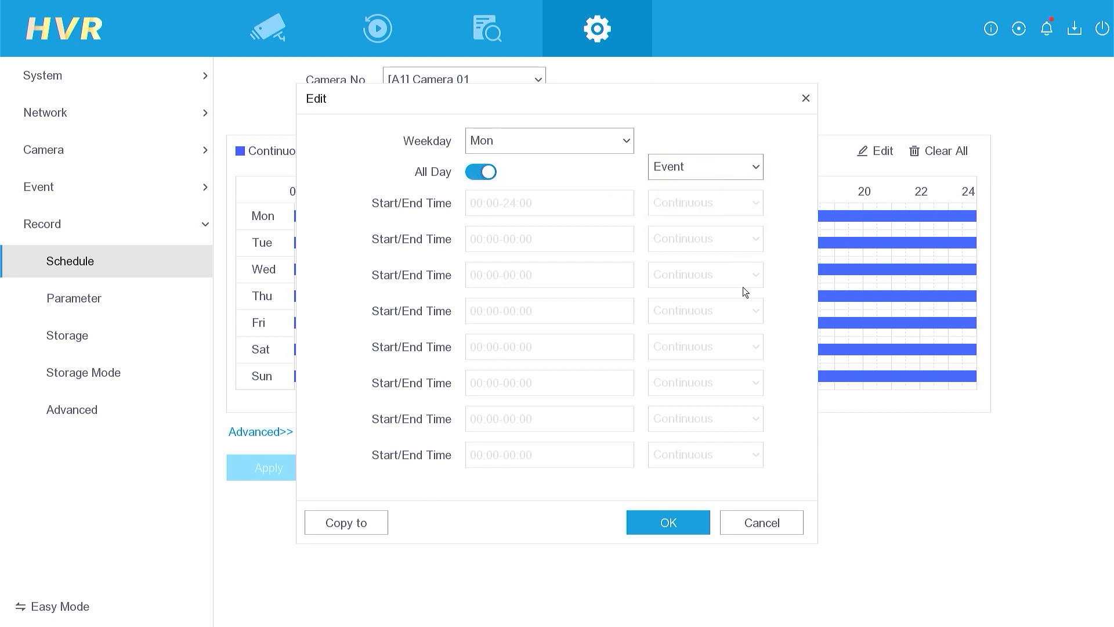
left_click(666, 522)
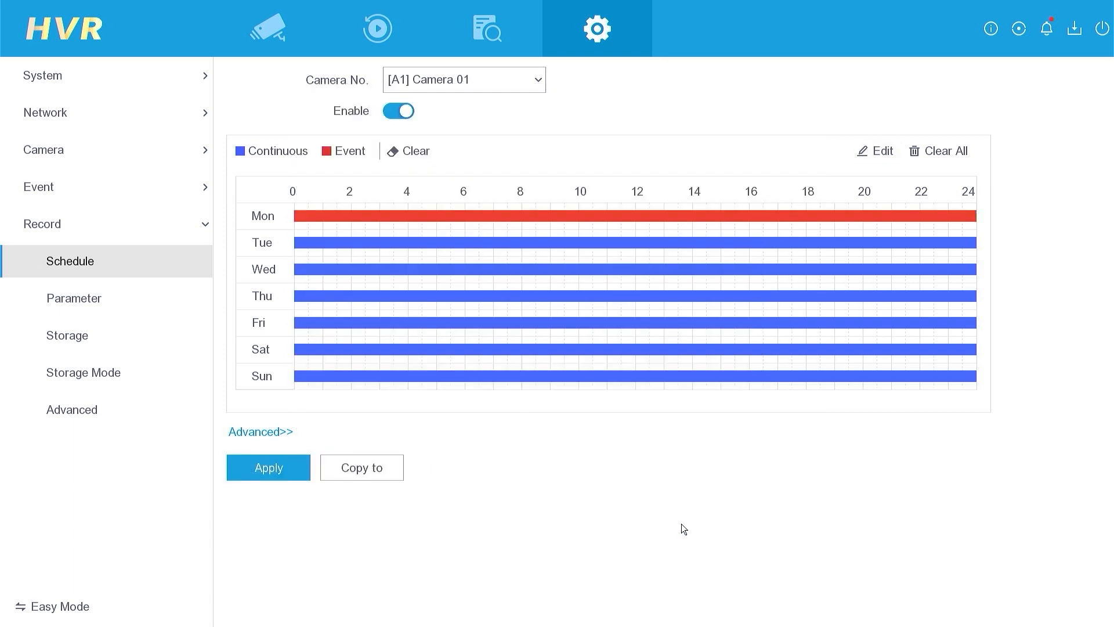
mouse_move(847, 213)
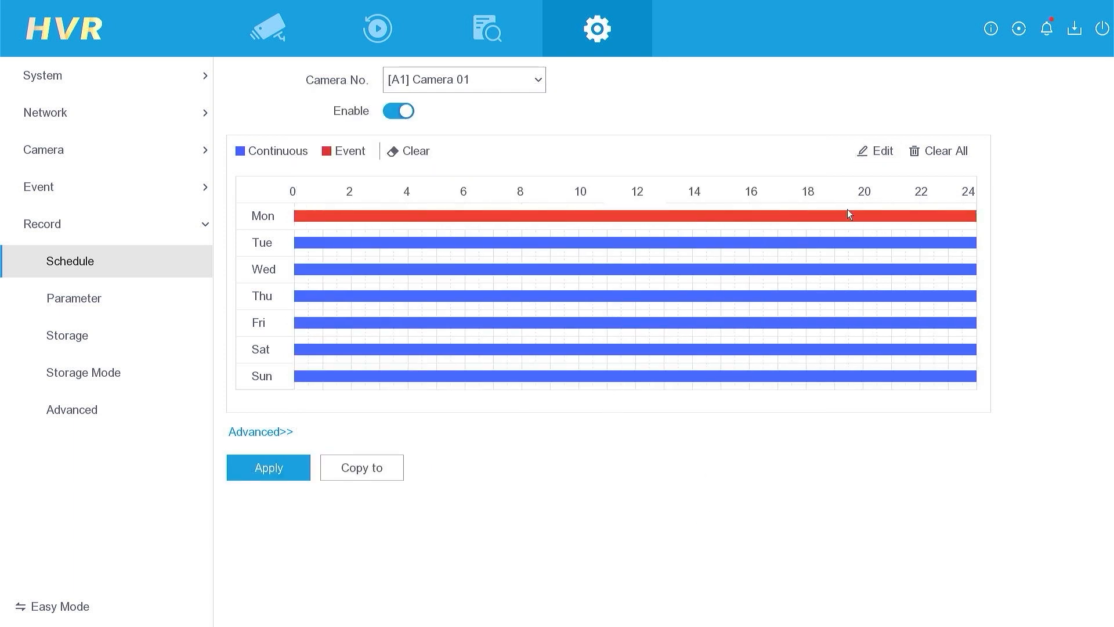
- Copy Monday's all-day Event schedule to every day of the week
left_click(881, 151)
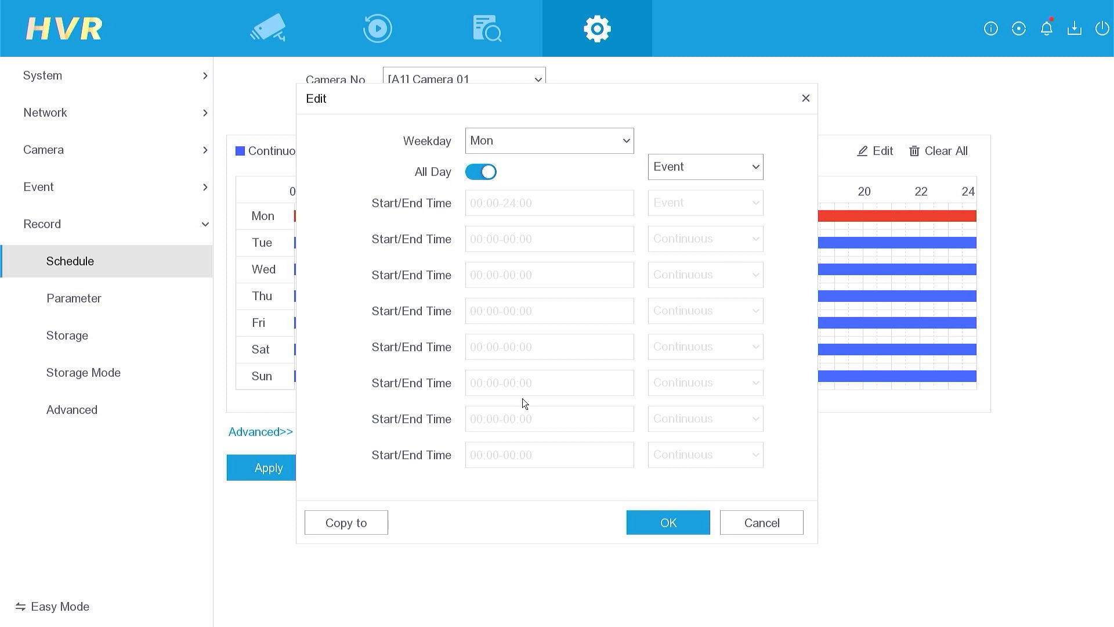
left_click(346, 523)
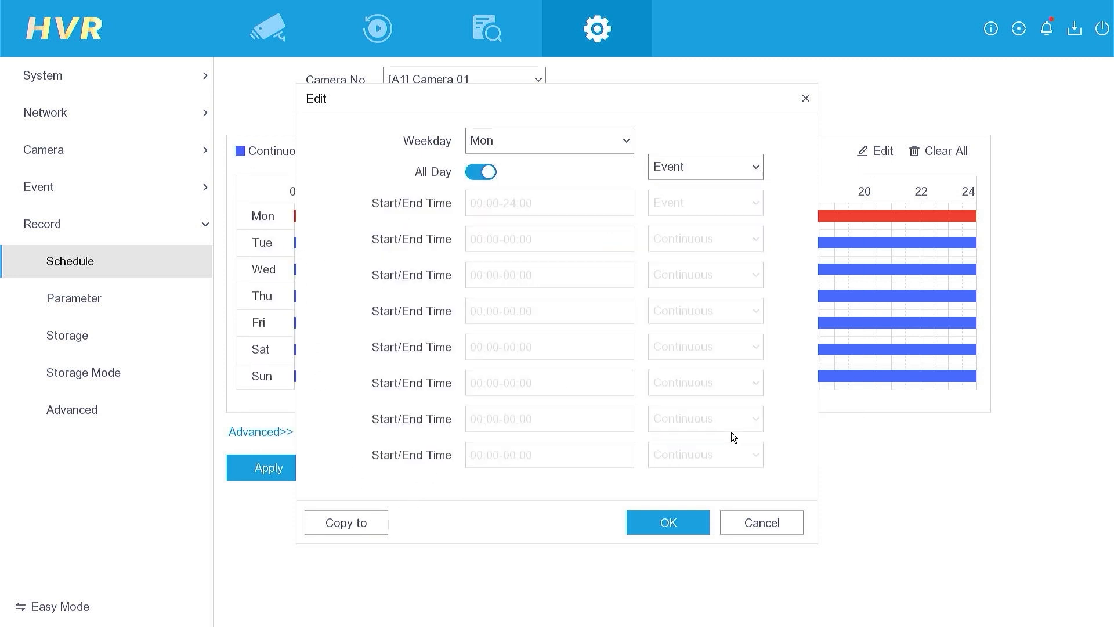
left_click(666, 522)
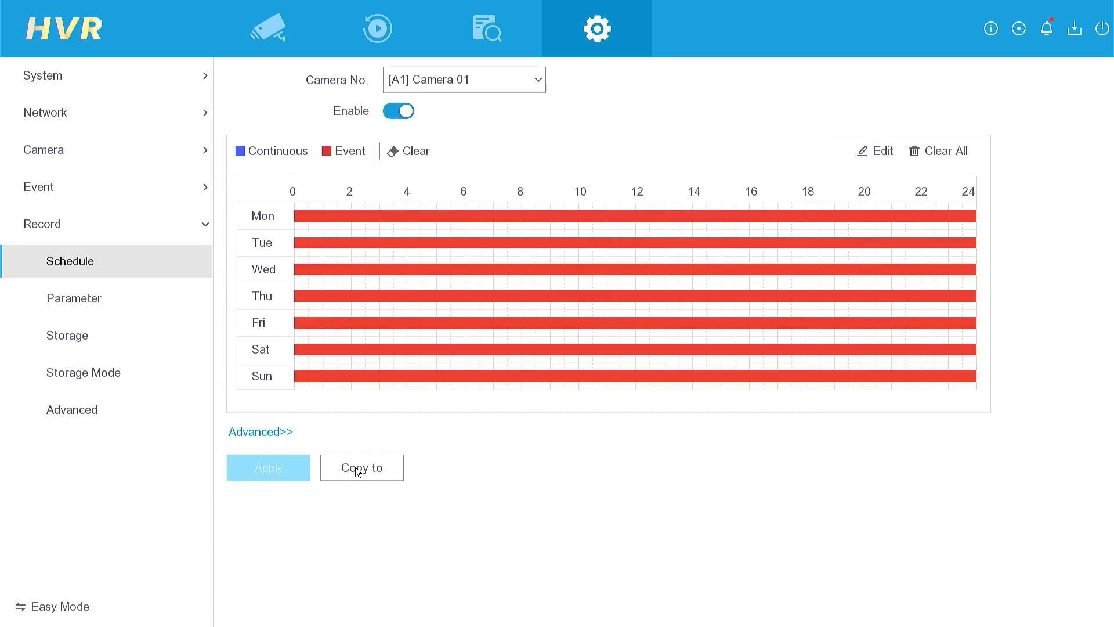
- Copy the all-week Event schedule to all analog and IP cameras and apply
left_click(361, 466)
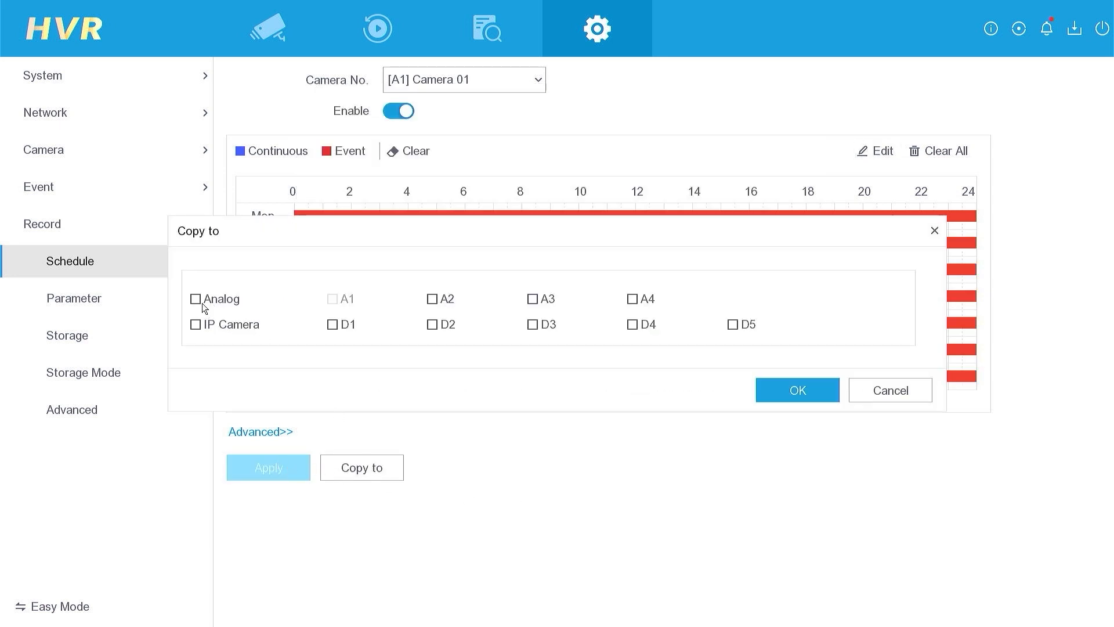
left_click(195, 299)
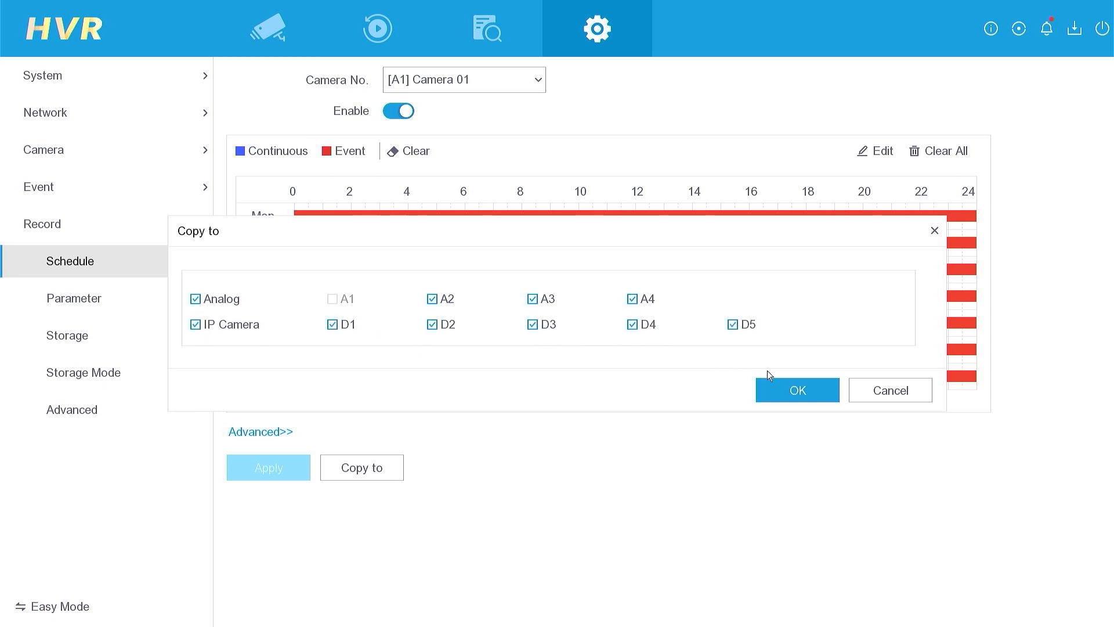
left_click(796, 390)
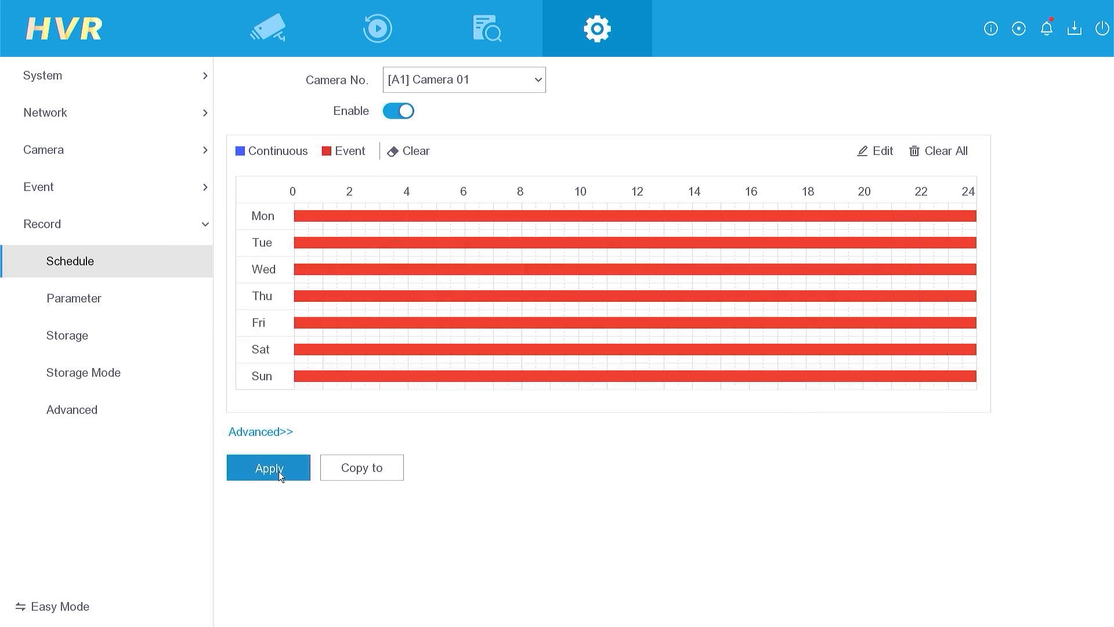
left_click(268, 467)
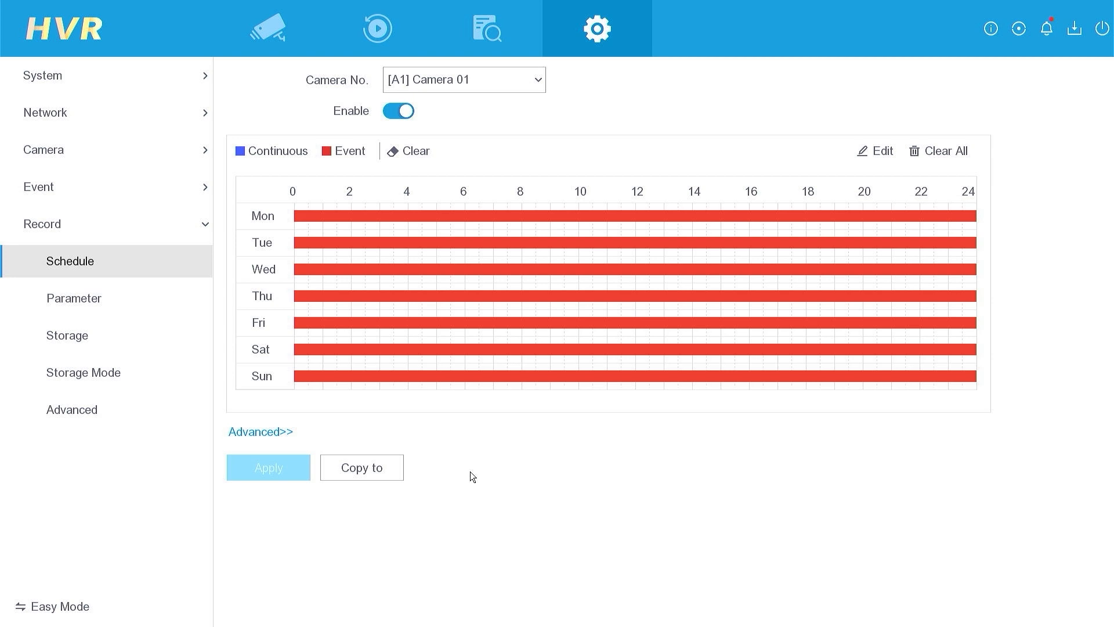
mouse_move(505, 207)
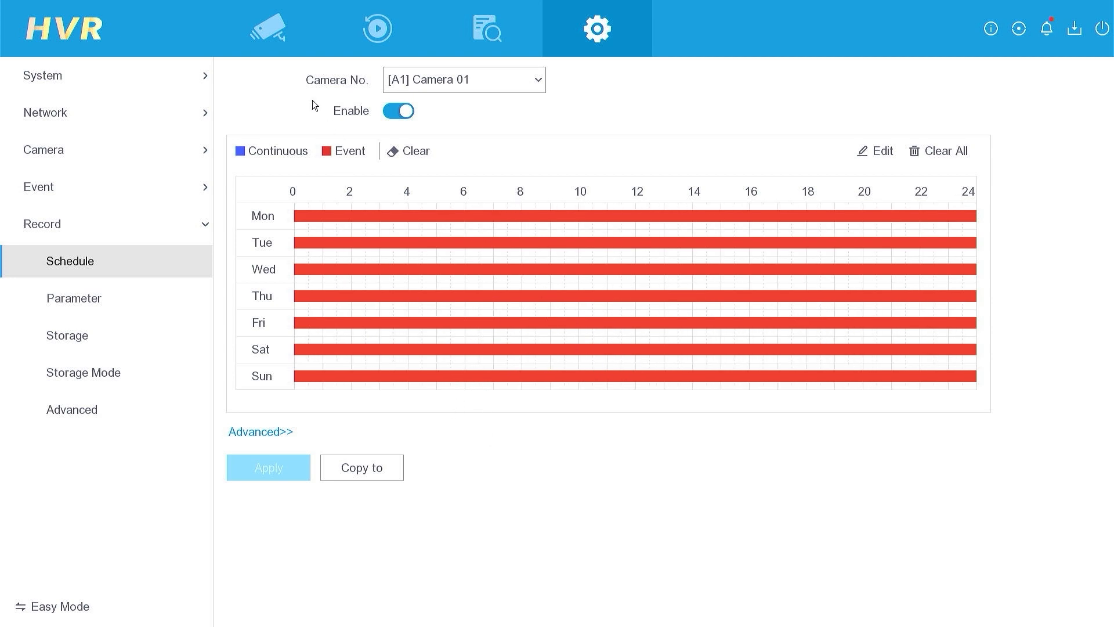
- Return to the four-camera live view
left_click(268, 28)
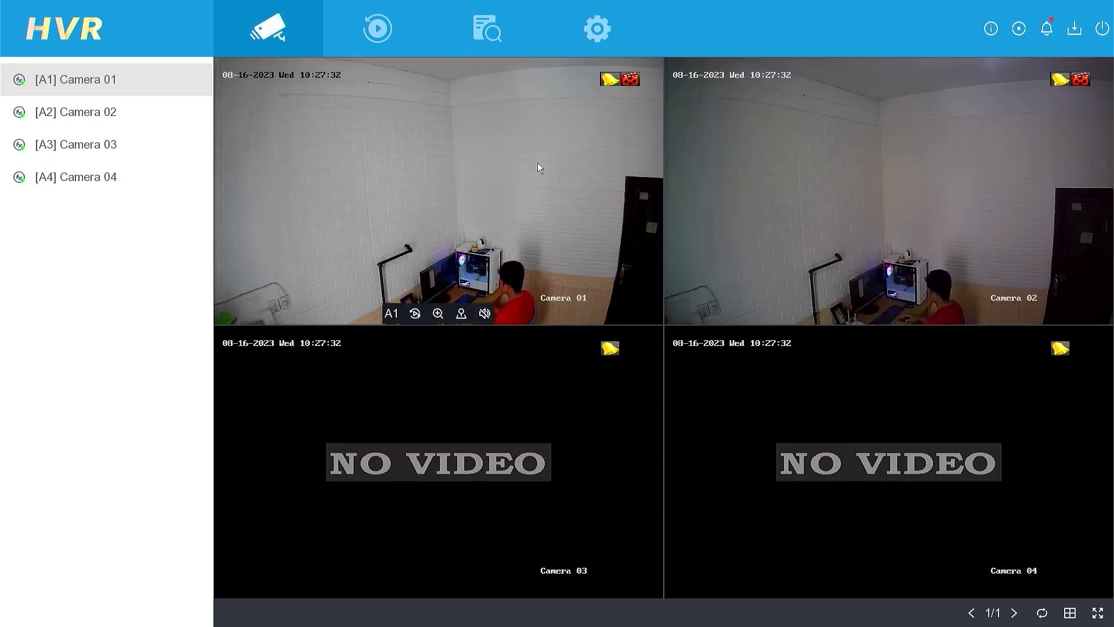
mouse_move(599, 348)
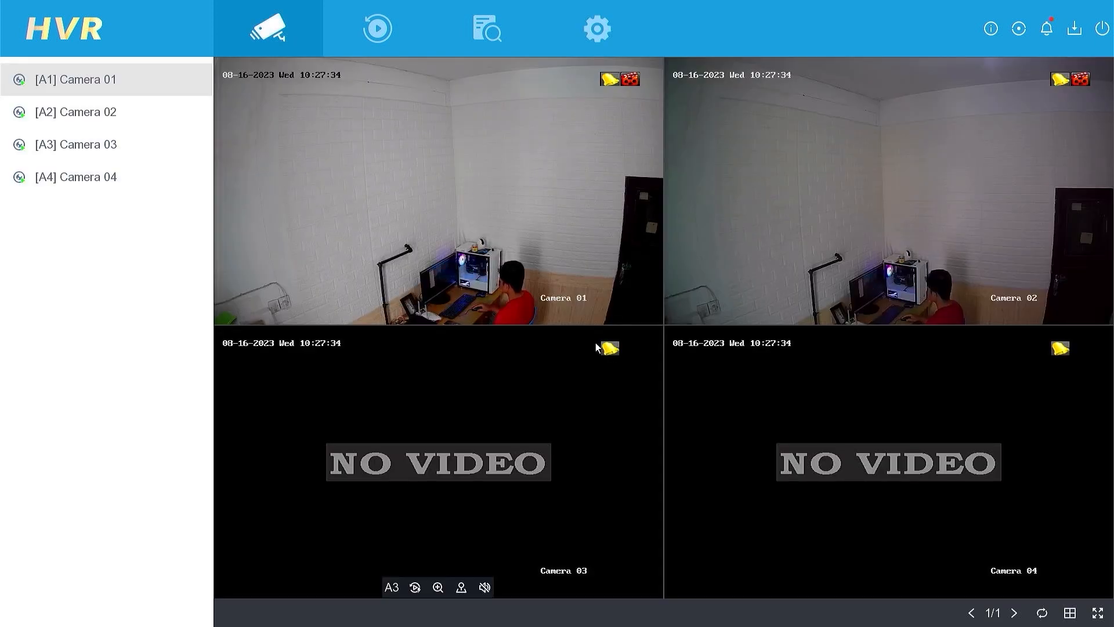
mouse_move(1044, 355)
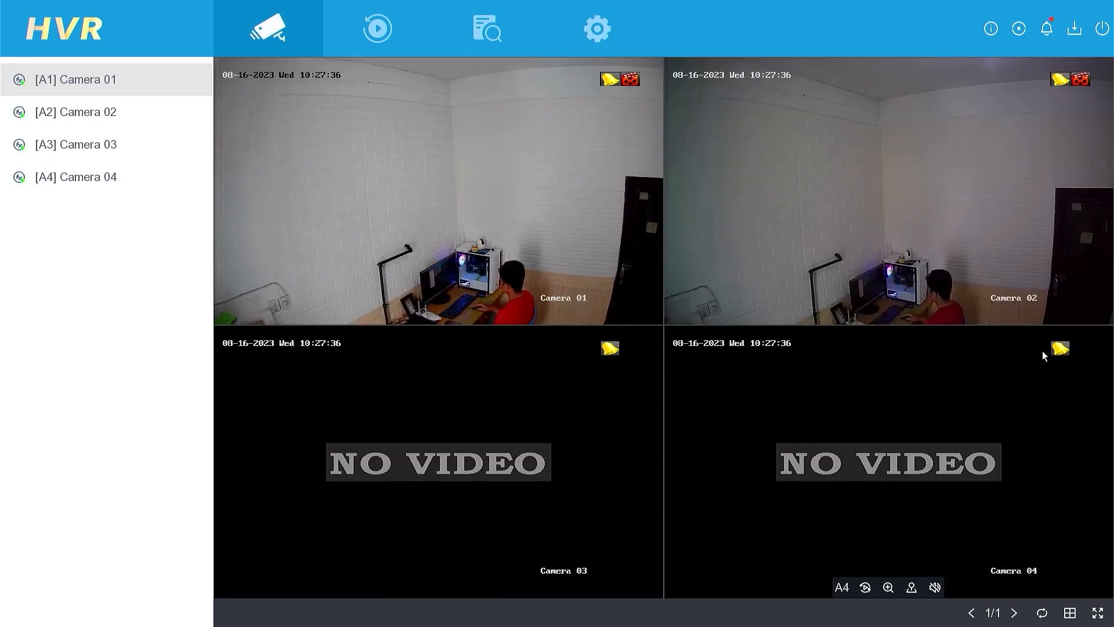
mouse_move(1020, 364)
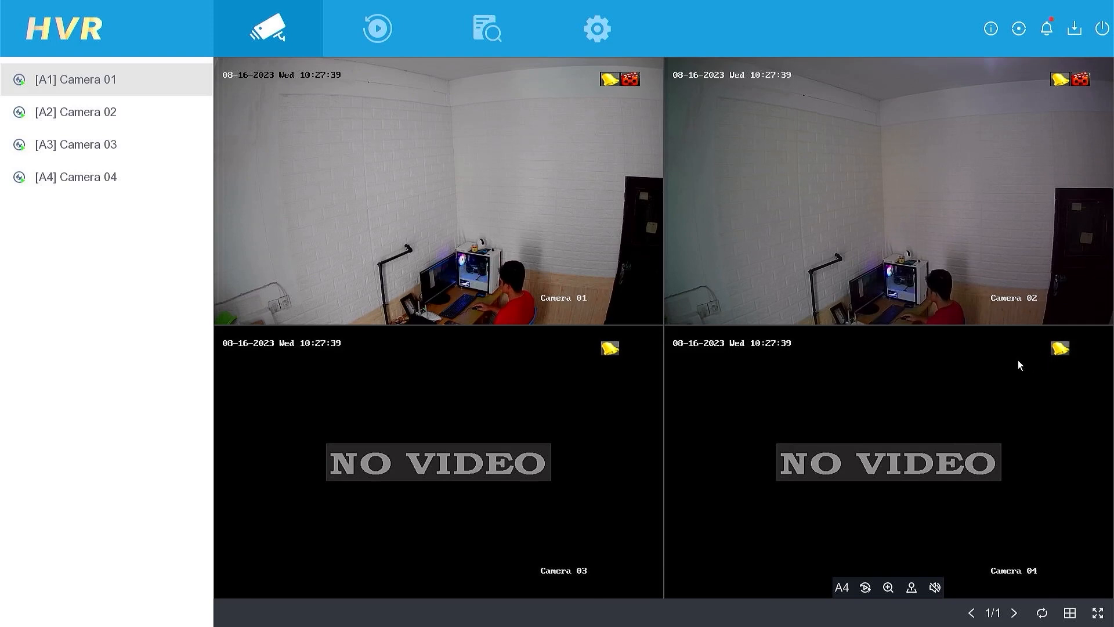
mouse_move(982, 363)
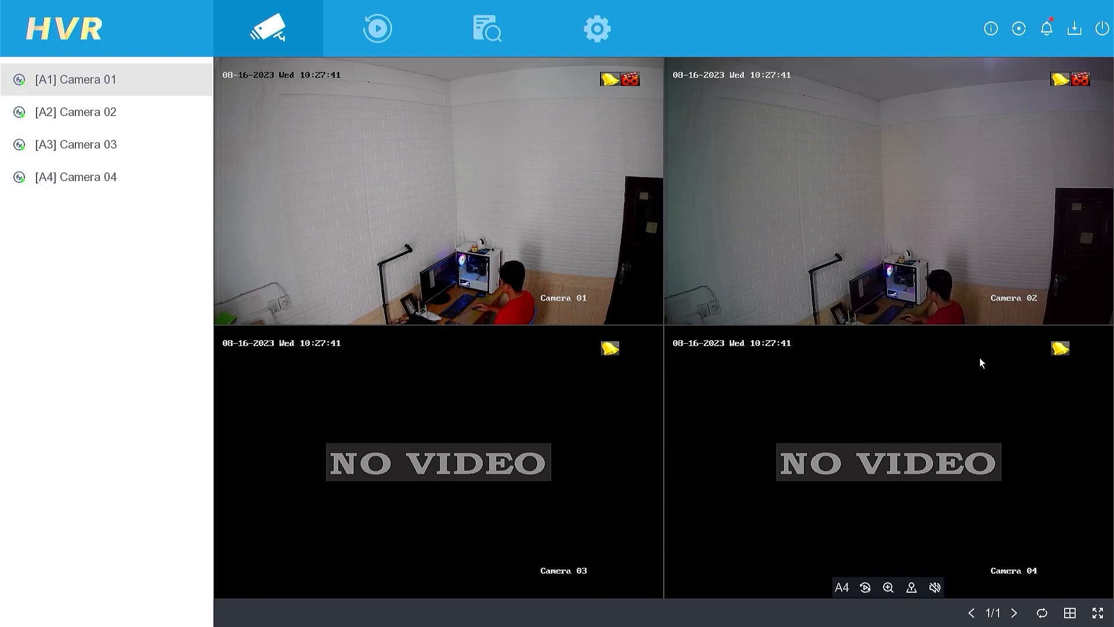
mouse_move(1027, 363)
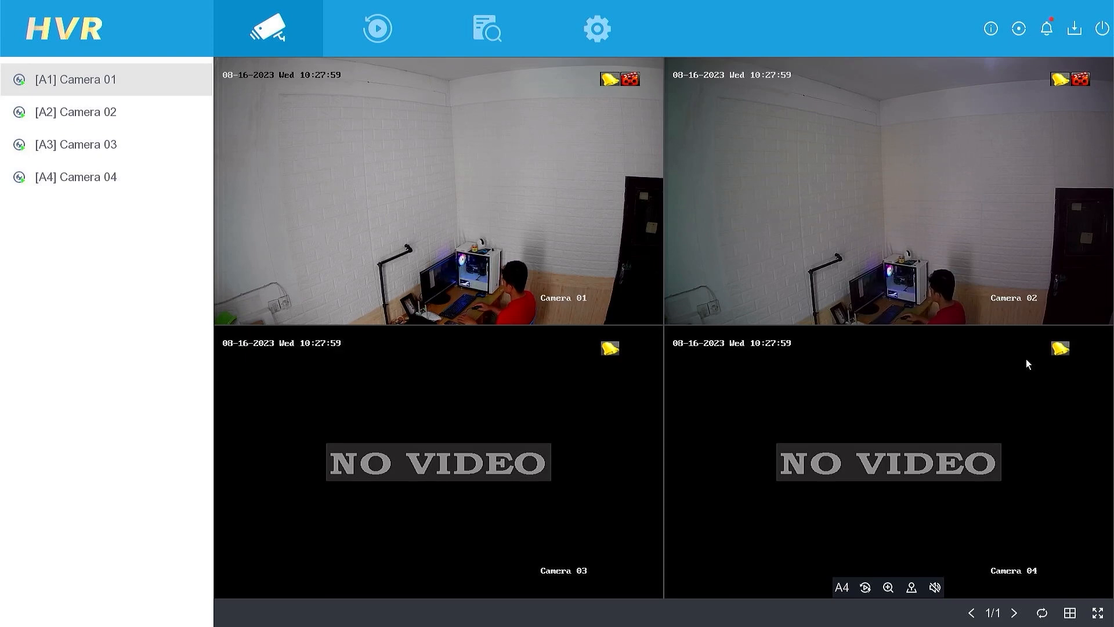
mouse_move(936, 372)
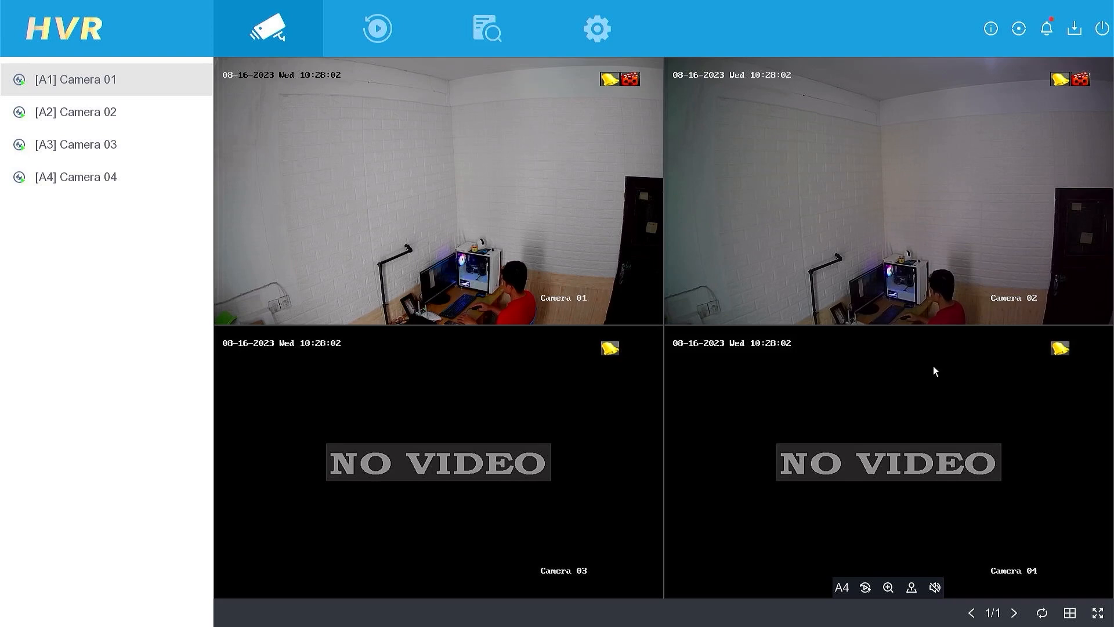
mouse_move(989, 363)
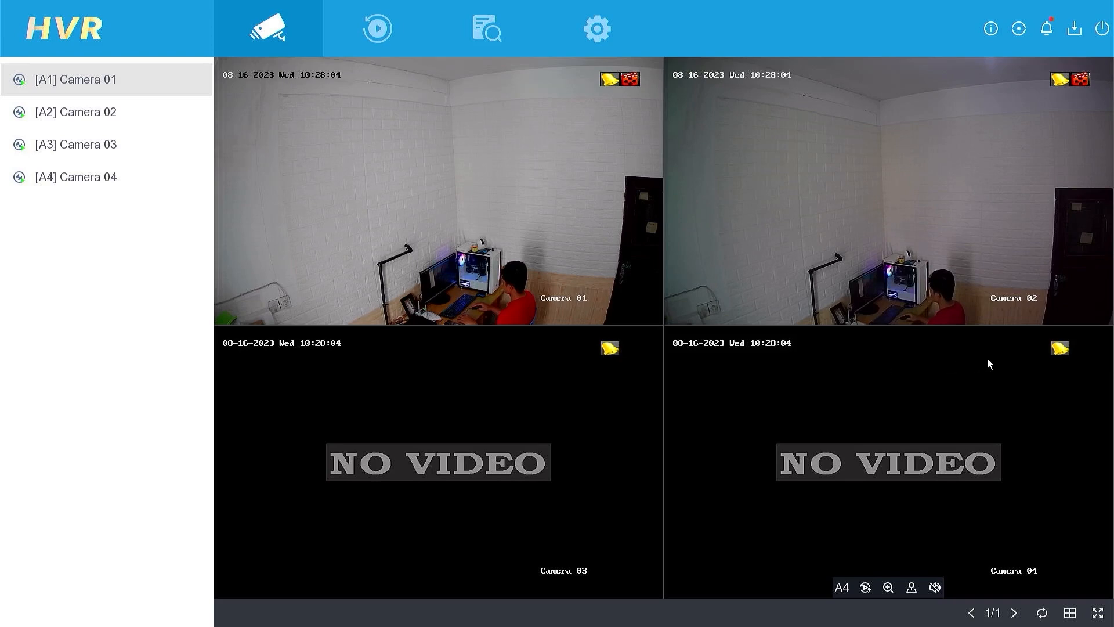